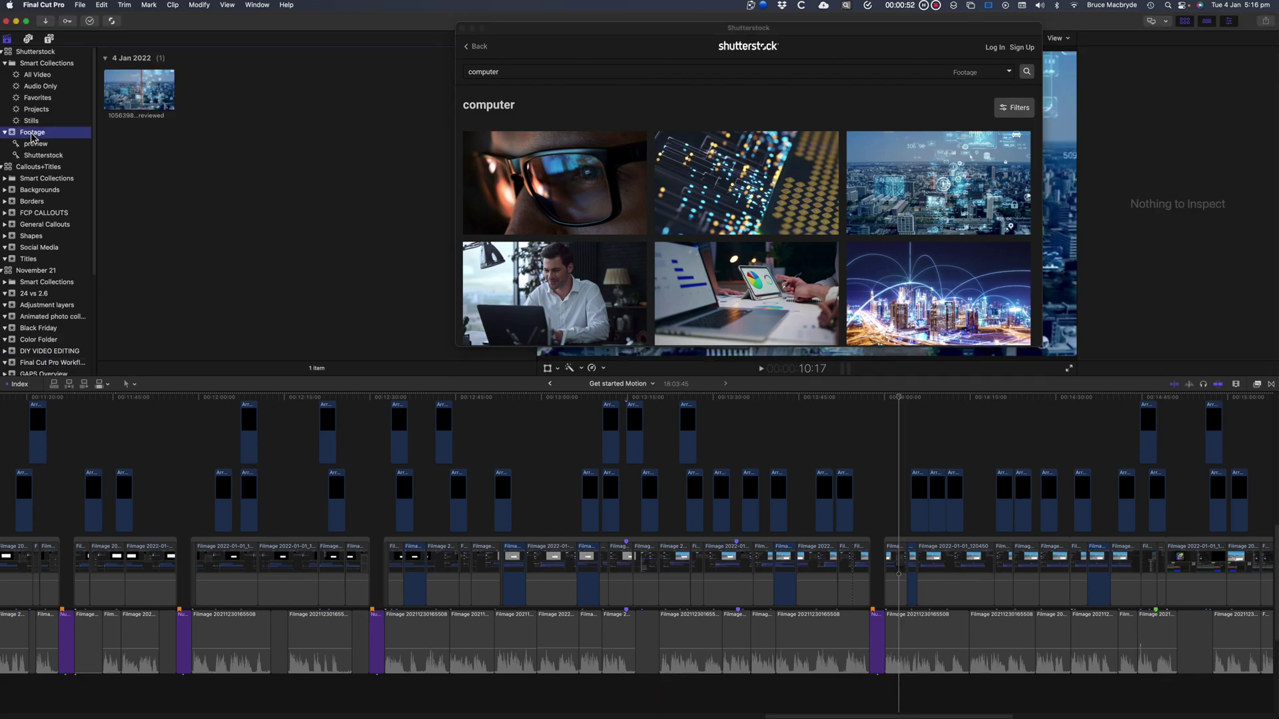
{"action": "mouse_move", "coordinate": [219, 165]}
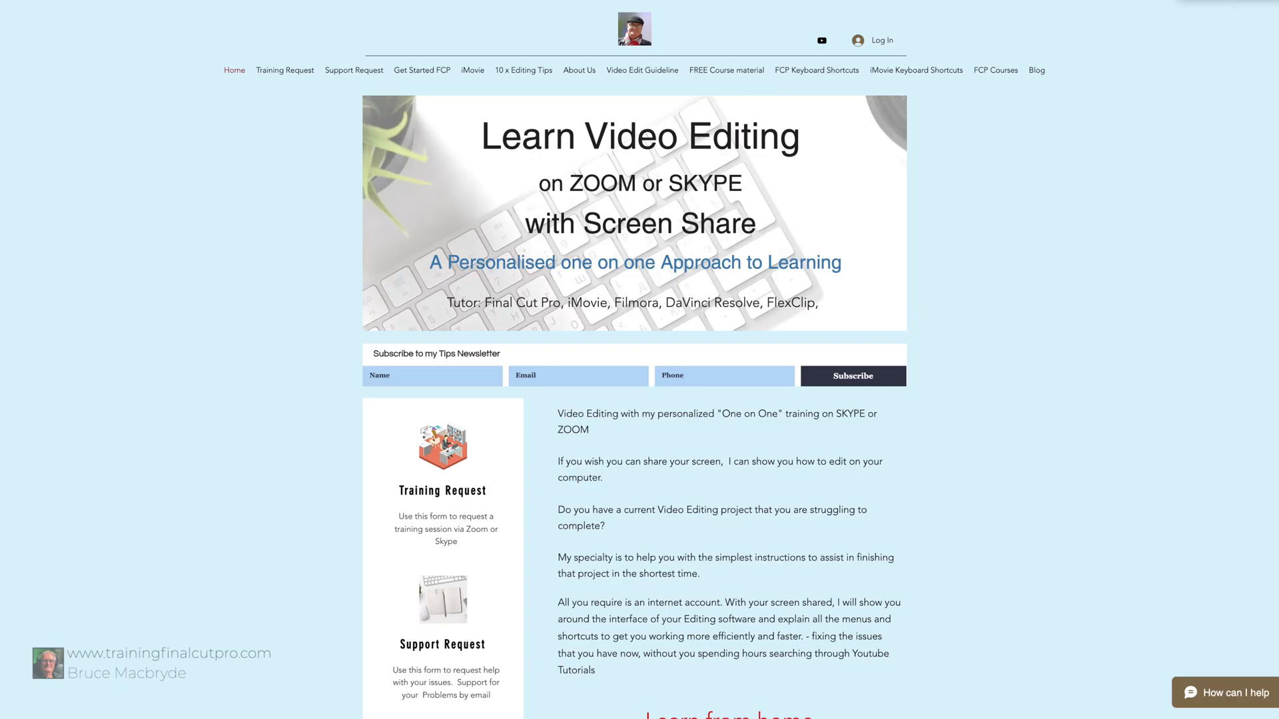
Step: Scroll the Font Families previews and complete the sample text as 'ocean life'
{"action": "scroll", "scroll_direction": "down", "scroll_amount": 3}
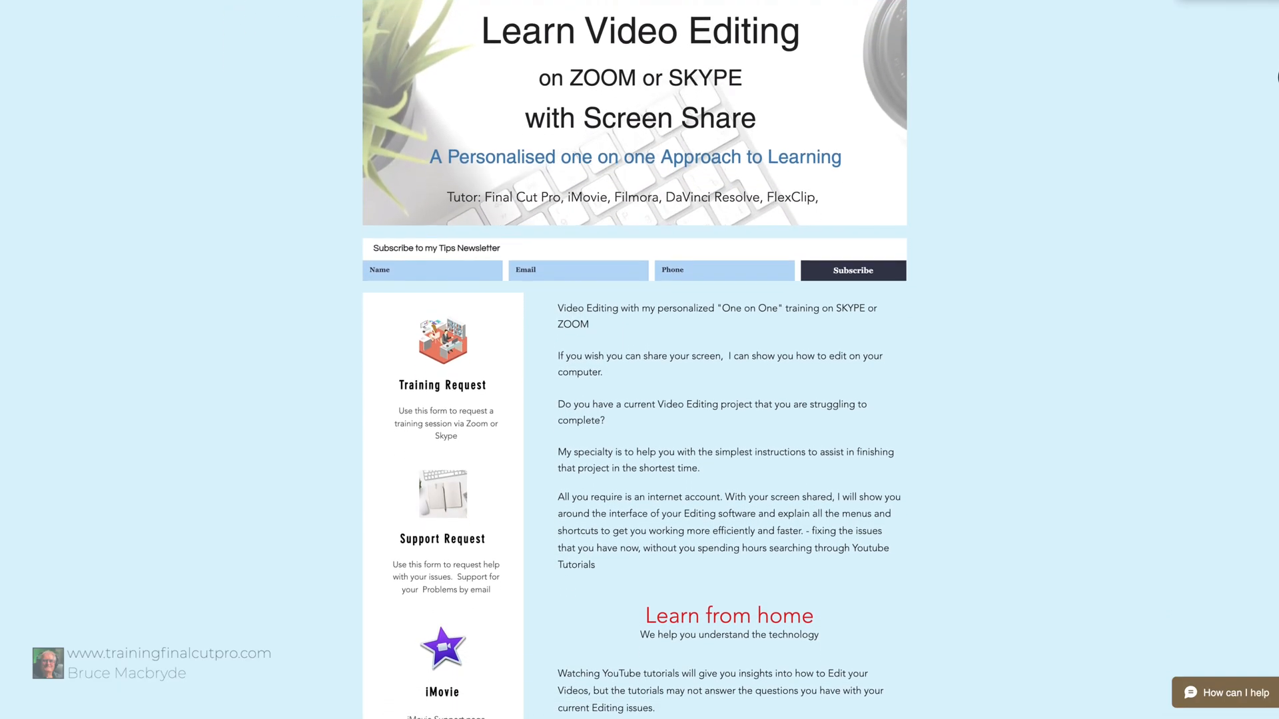
{"action": "scroll", "scroll_direction": "down", "scroll_amount": 3}
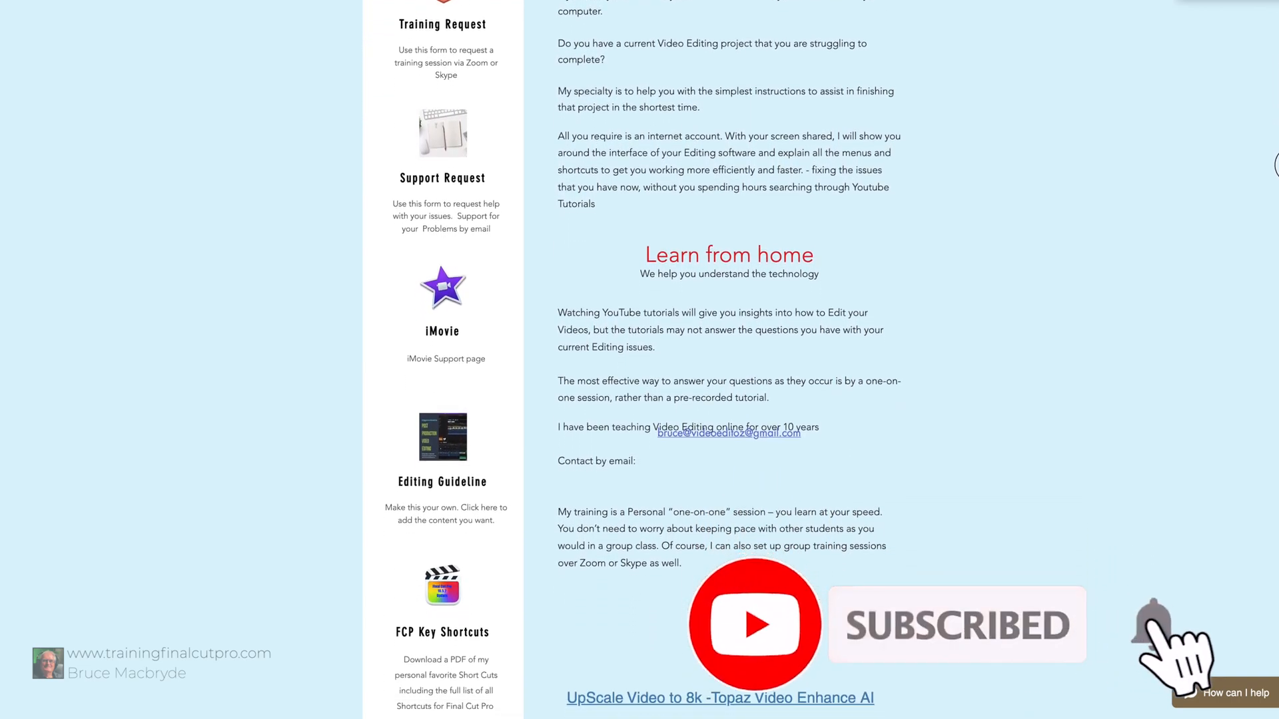
{"action": "scroll", "scroll_direction": "down", "scroll_amount": 3}
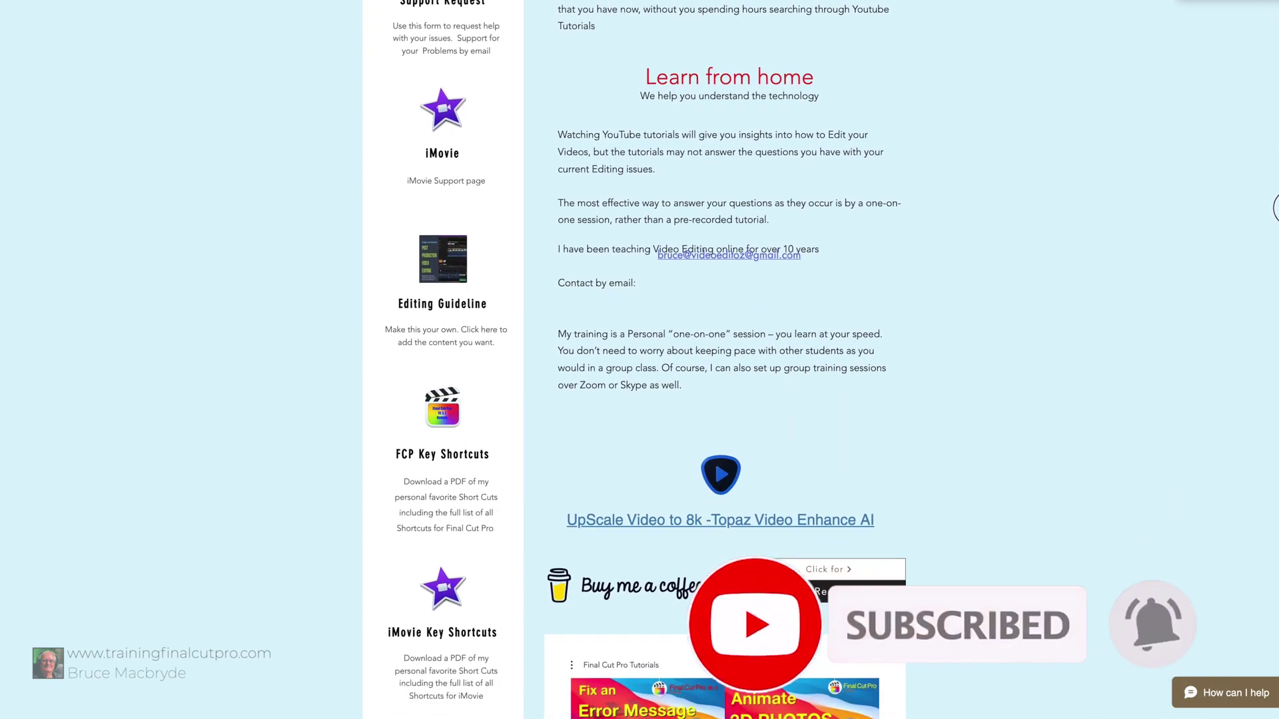
{"action": "scroll", "scroll_direction": "down", "scroll_amount": 3}
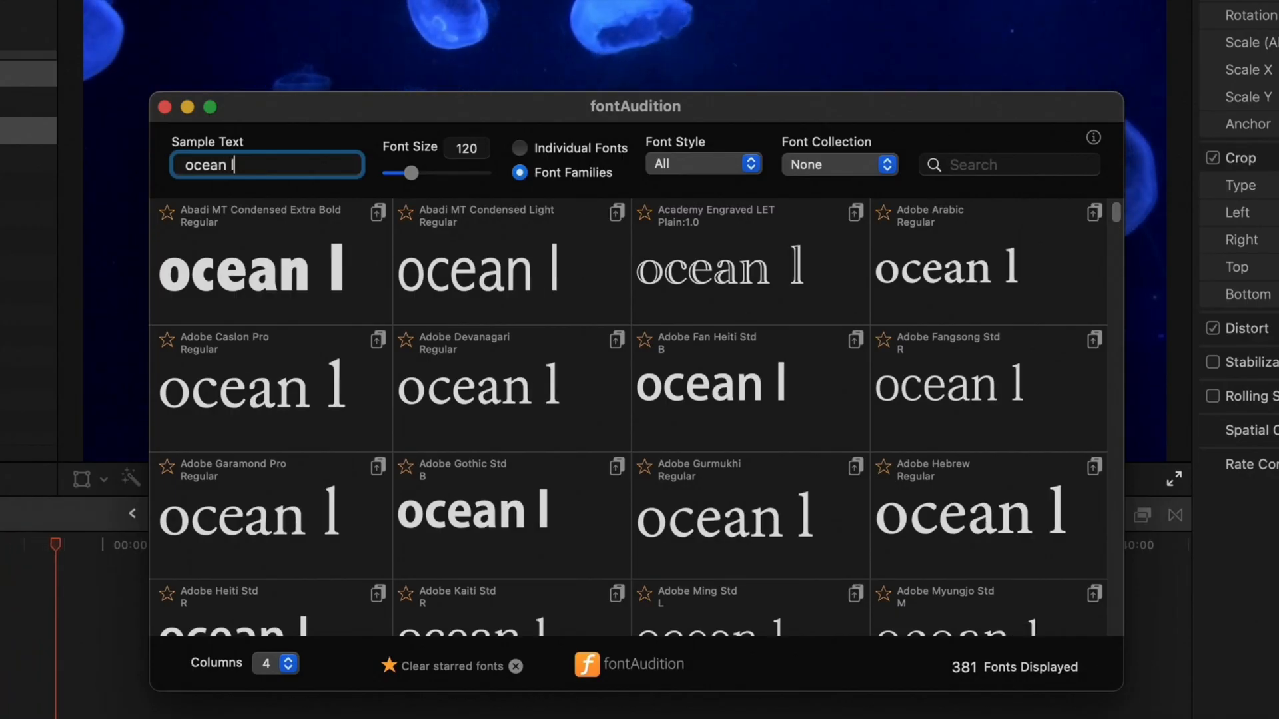
{"action": "type", "text": "life"}
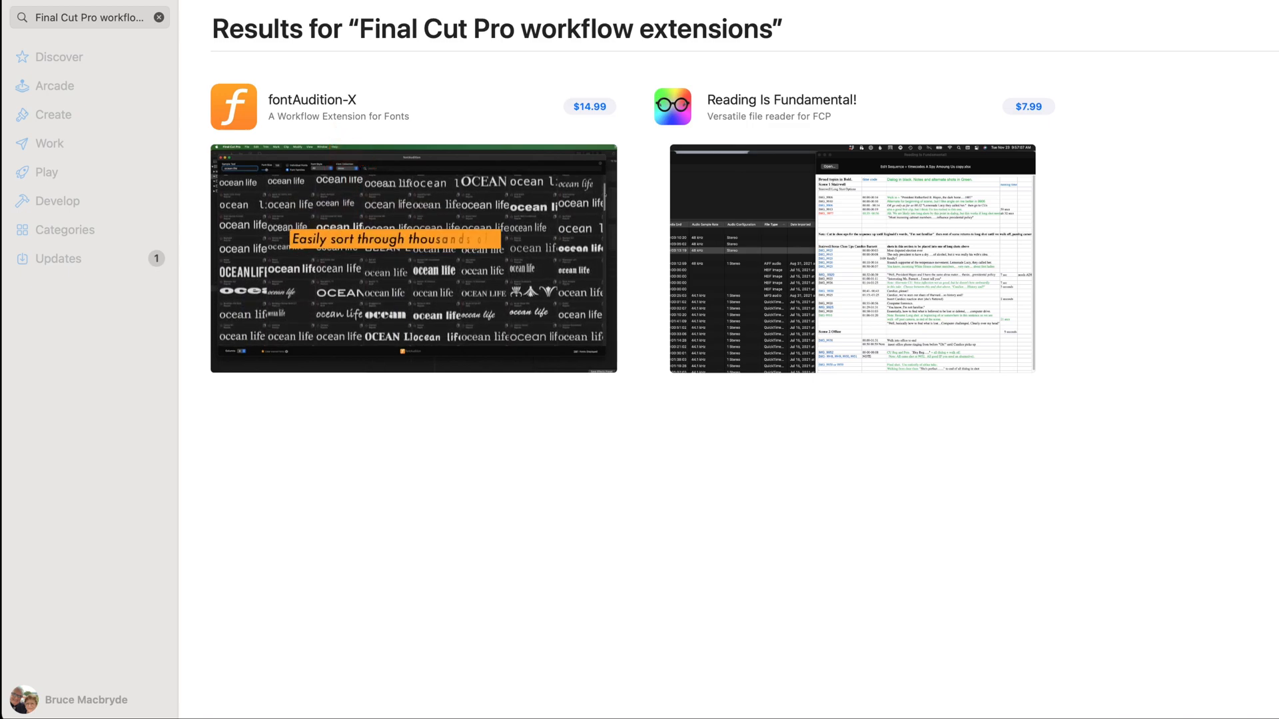
Step: Search the App Store for 'Shutterstock' to find Shutterstock for Final Cut Pro
{"action": "type", "text": "Shutterstock"}
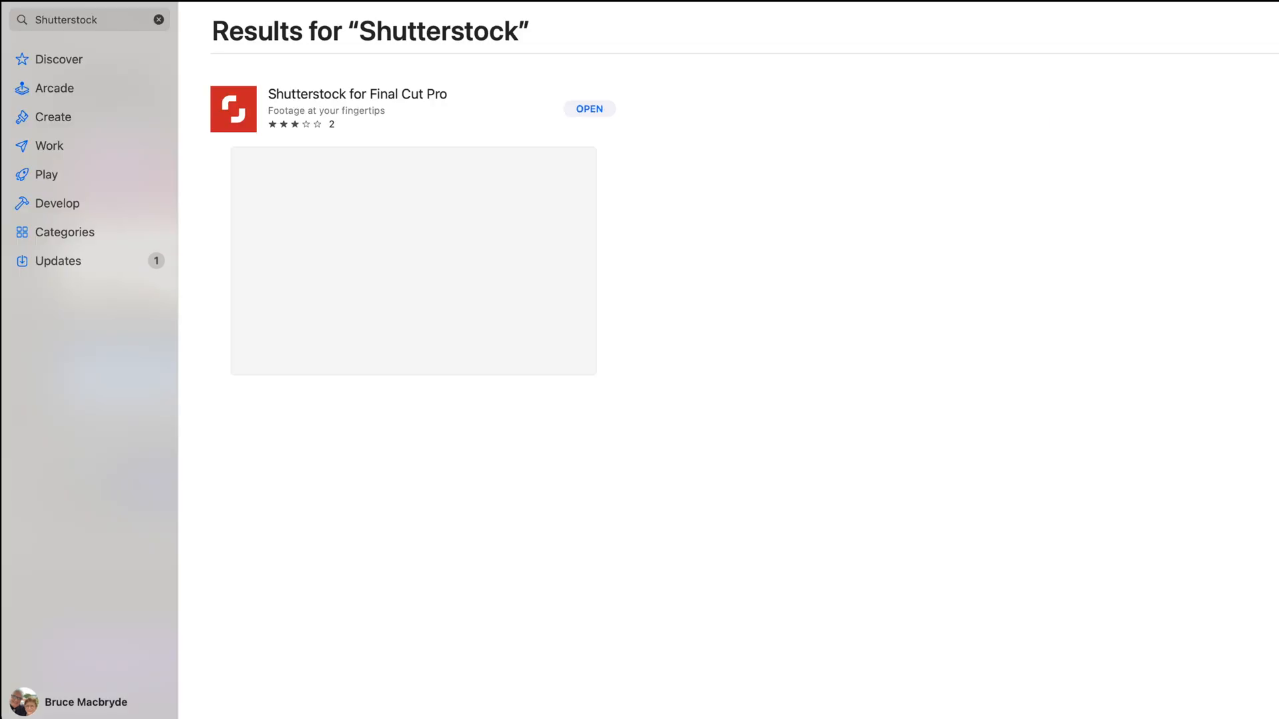
{"action": "left_click", "coordinate": [360, 93]}
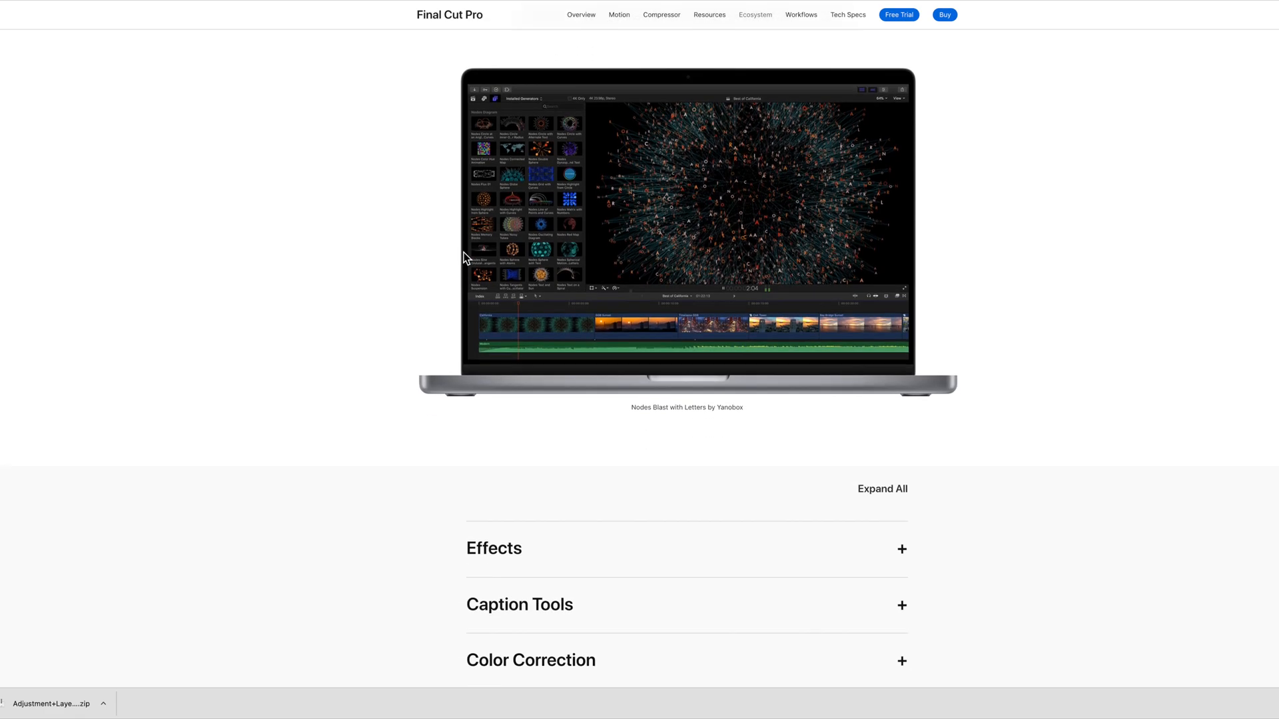
Step: Expand Workflow Extensions and browse APM Music, CatDV, Frame.io and Shutterstock
{"action": "scroll", "scroll_direction": "down", "scroll_amount": 3}
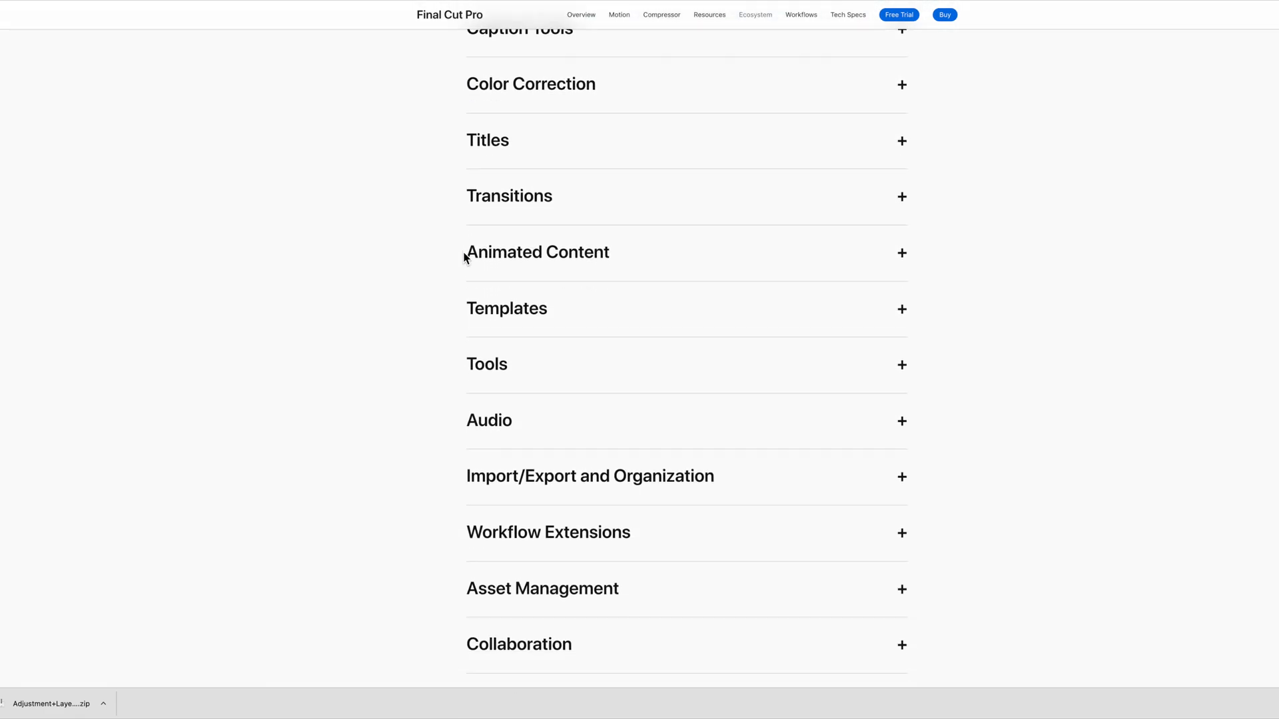
{"action": "scroll", "scroll_direction": "down", "scroll_amount": 3}
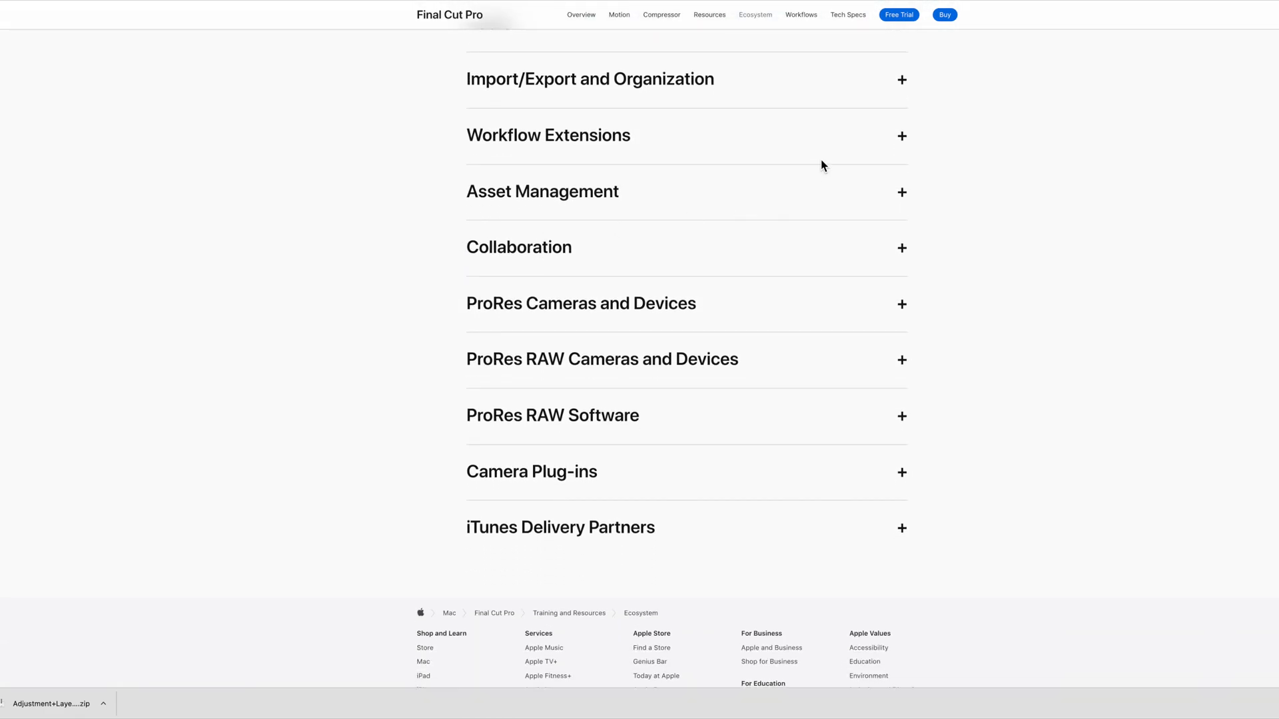
{"action": "left_click", "coordinate": [547, 135]}
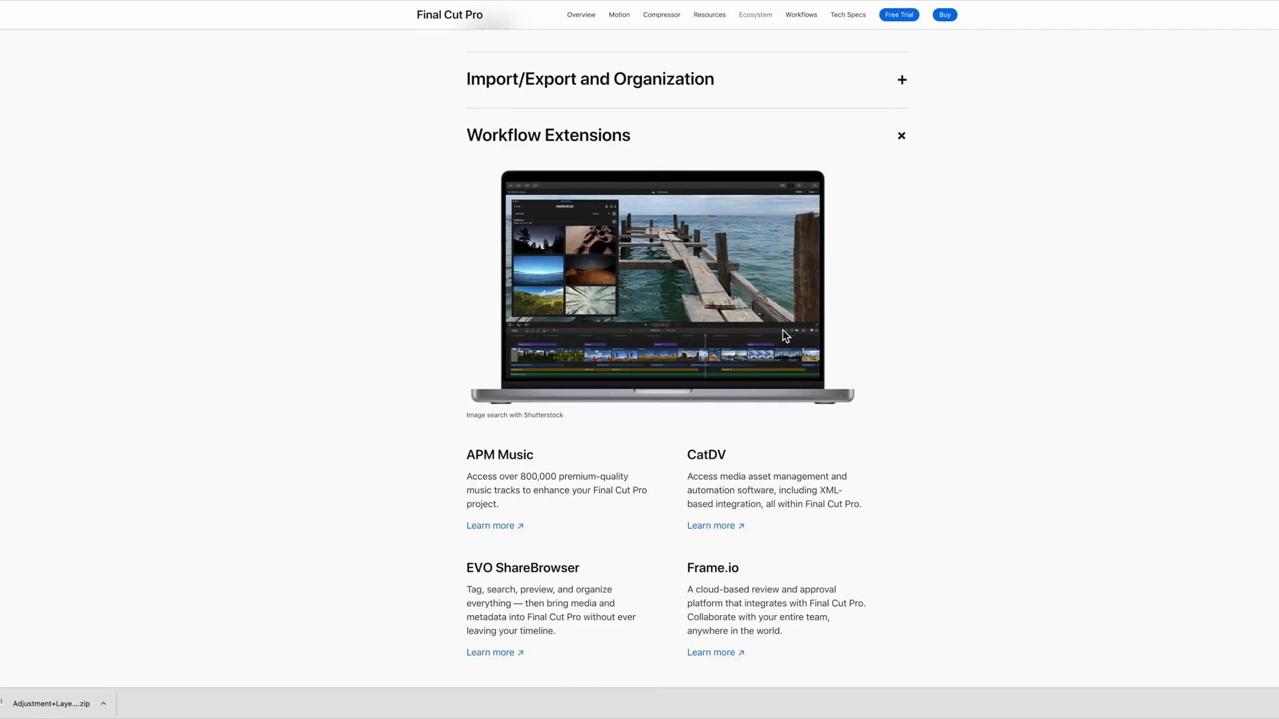
{"action": "scroll", "scroll_direction": "down", "scroll_amount": 3}
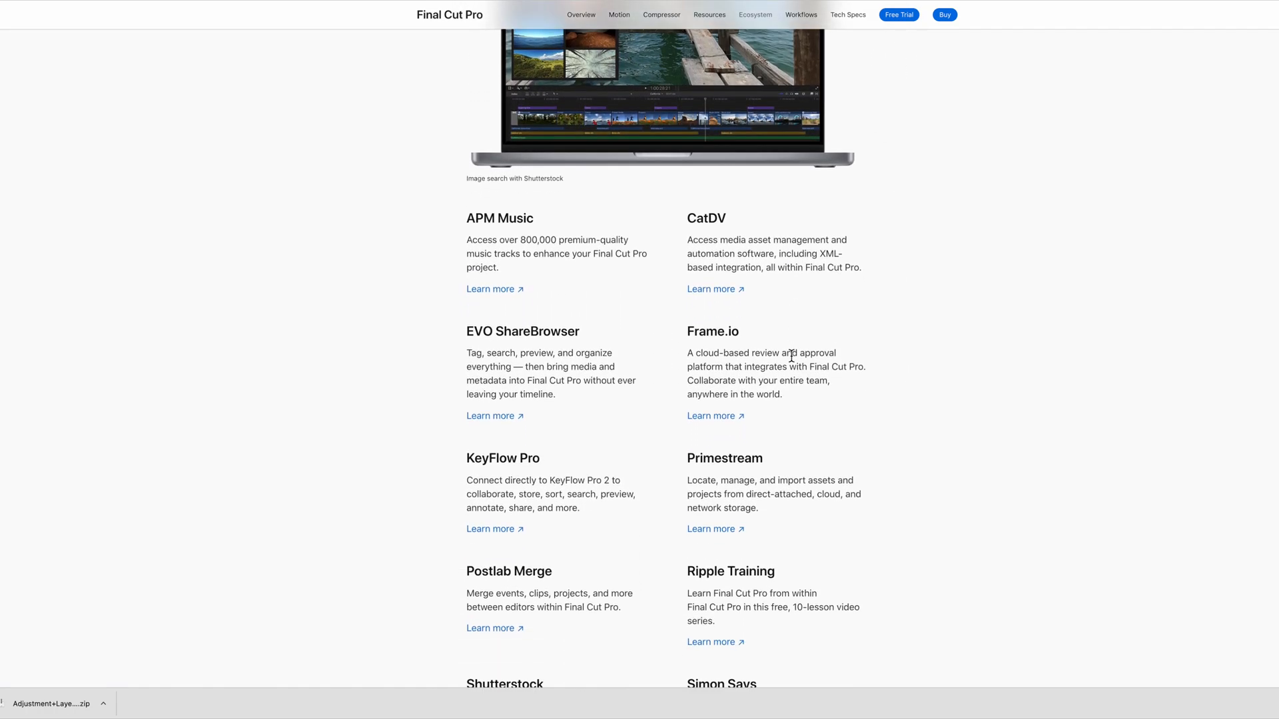
{"action": "scroll", "scroll_direction": "down", "scroll_amount": 3}
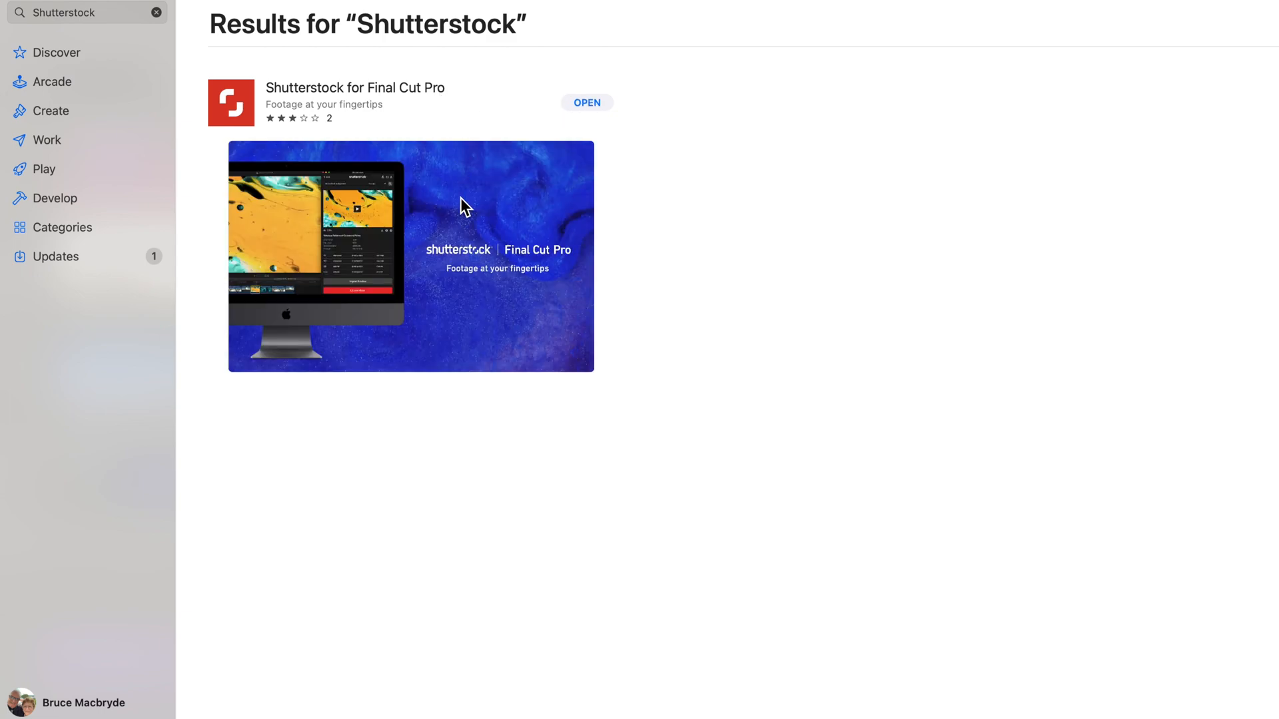
Step: Open the Shutterstock for Final Cut Pro result's product page
{"action": "left_click", "coordinate": [354, 87]}
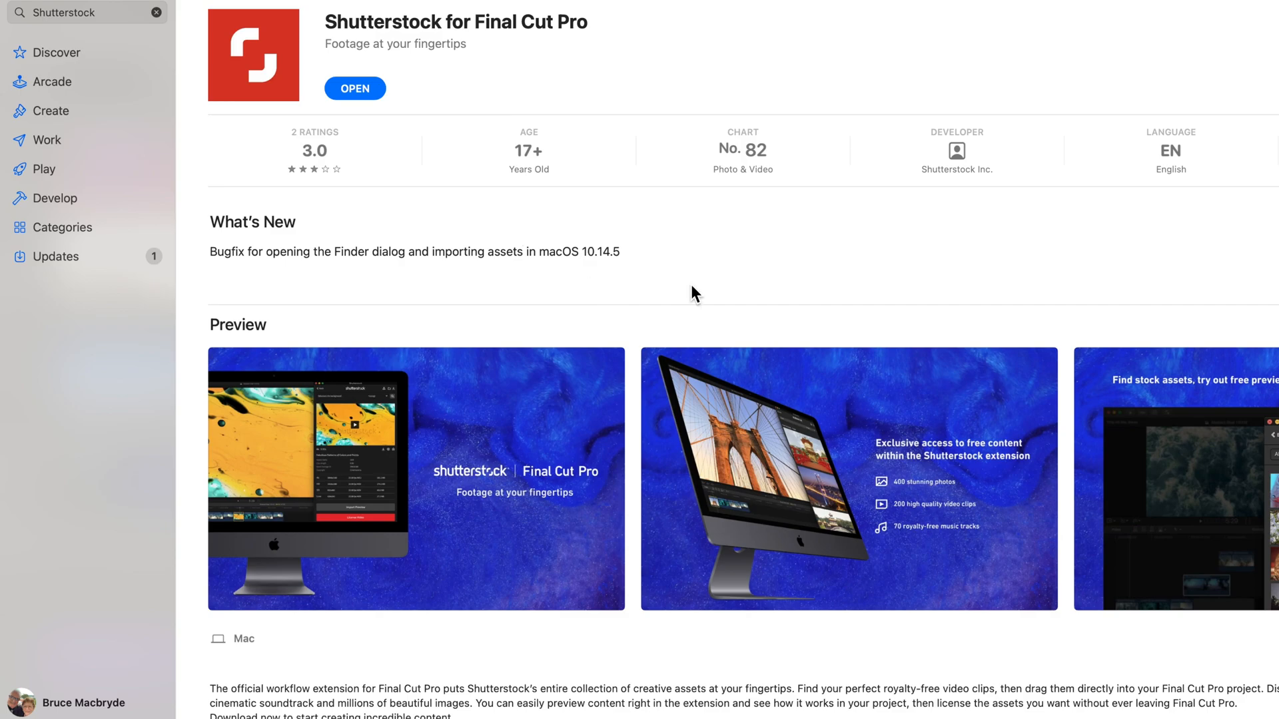
{"action": "mouse_move", "coordinate": [1265, 204]}
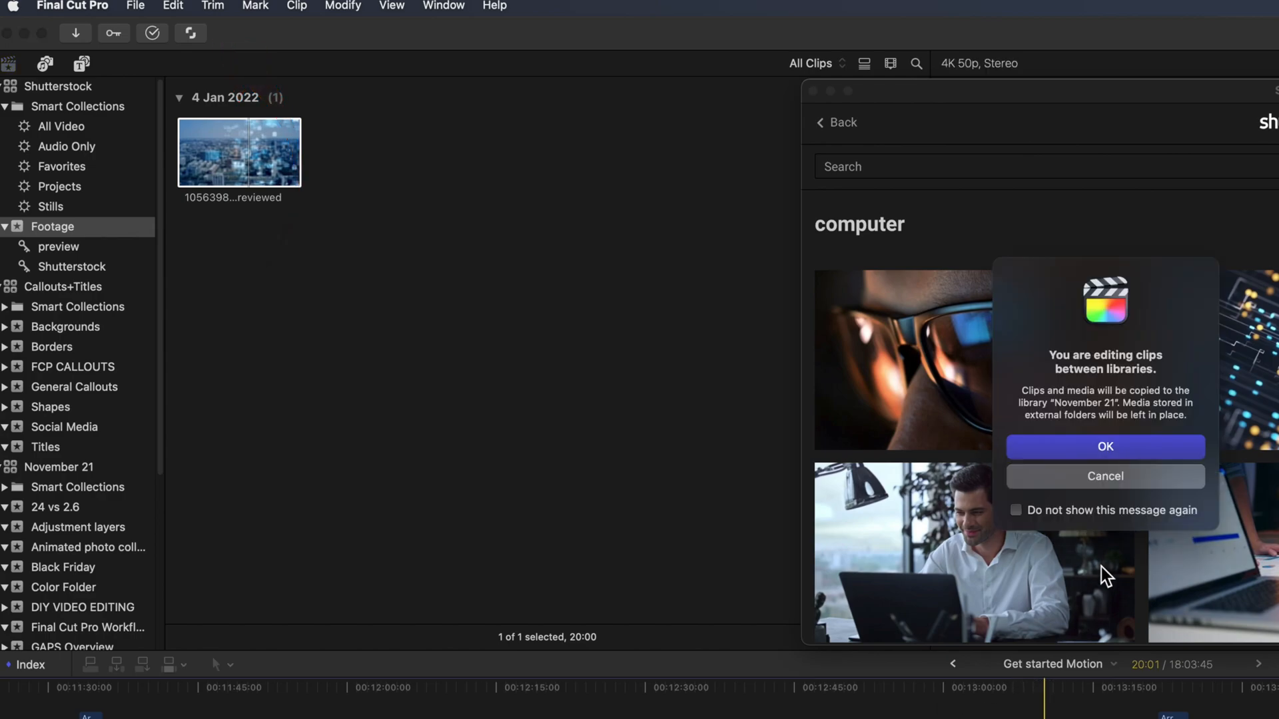
{"action": "mouse_move", "coordinate": [1148, 472]}
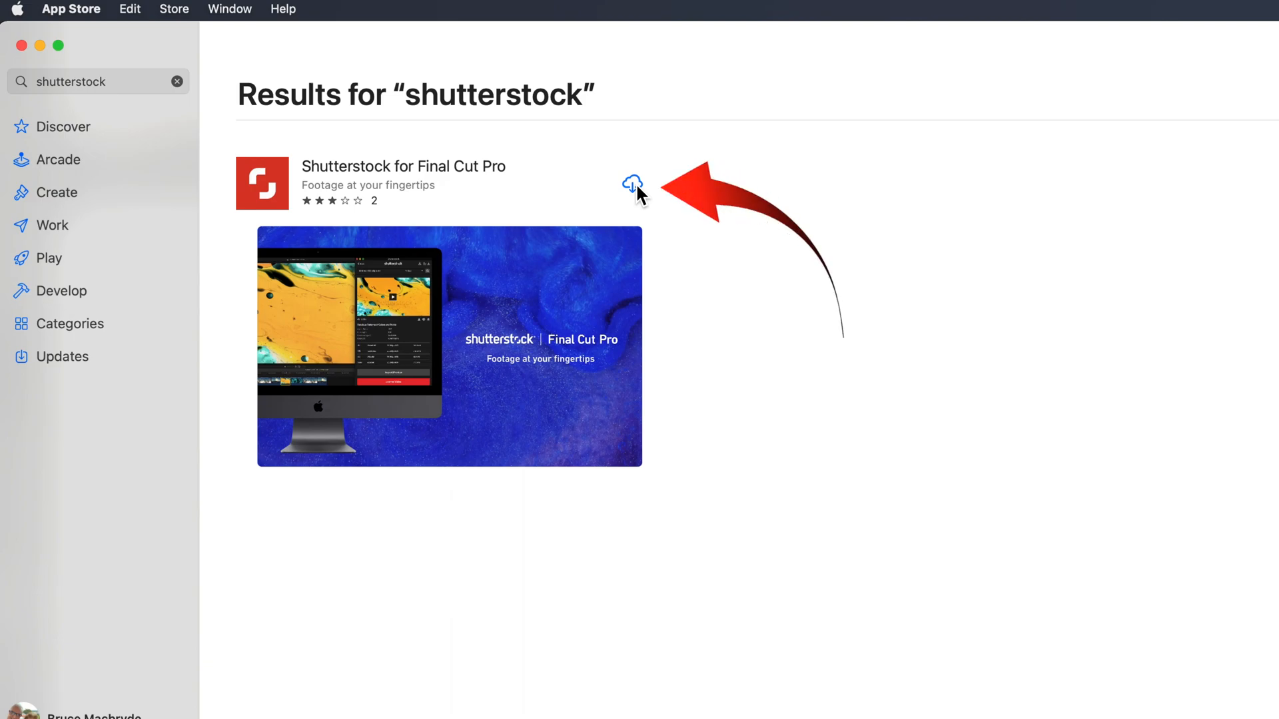
Step: Download Shutterstock for Final Cut Pro from iCloud and open it once installed
{"action": "left_click", "coordinate": [632, 184]}
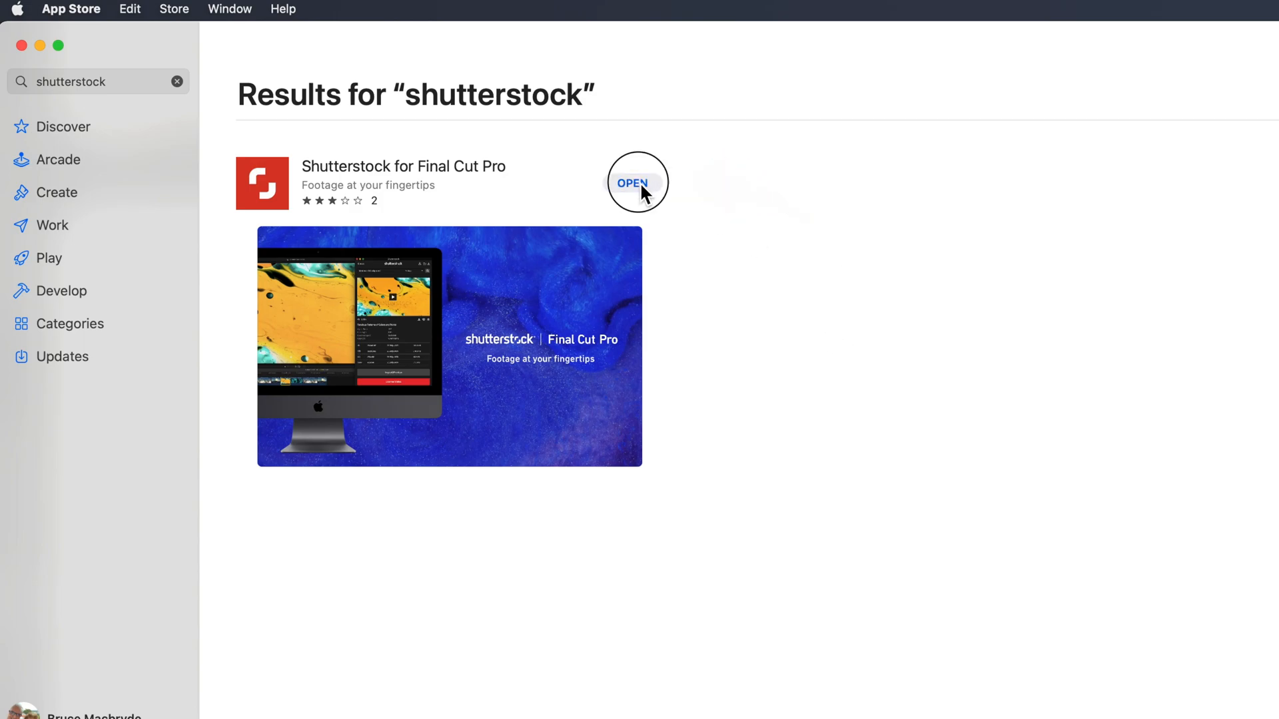
{"action": "left_click", "coordinate": [633, 182]}
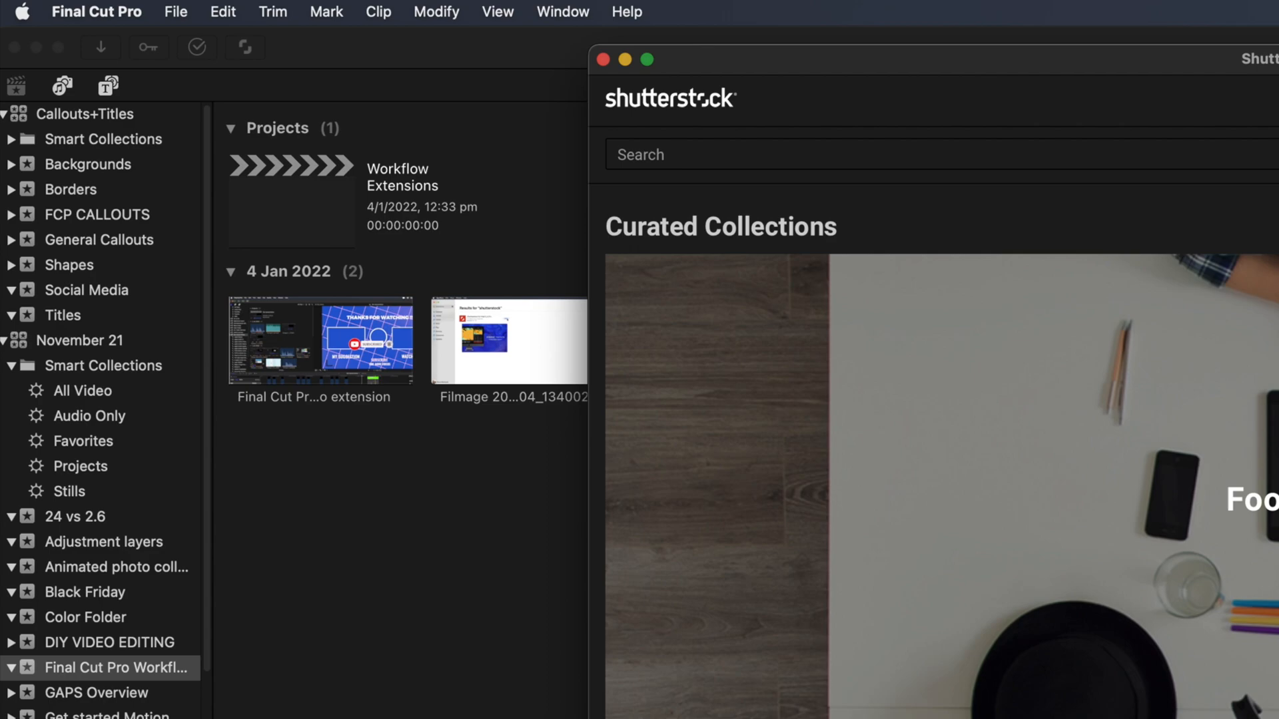
Step: Open the Shutterstock extension from the toolbar and browse its computer footage results
{"action": "left_click", "coordinate": [214, 42]}
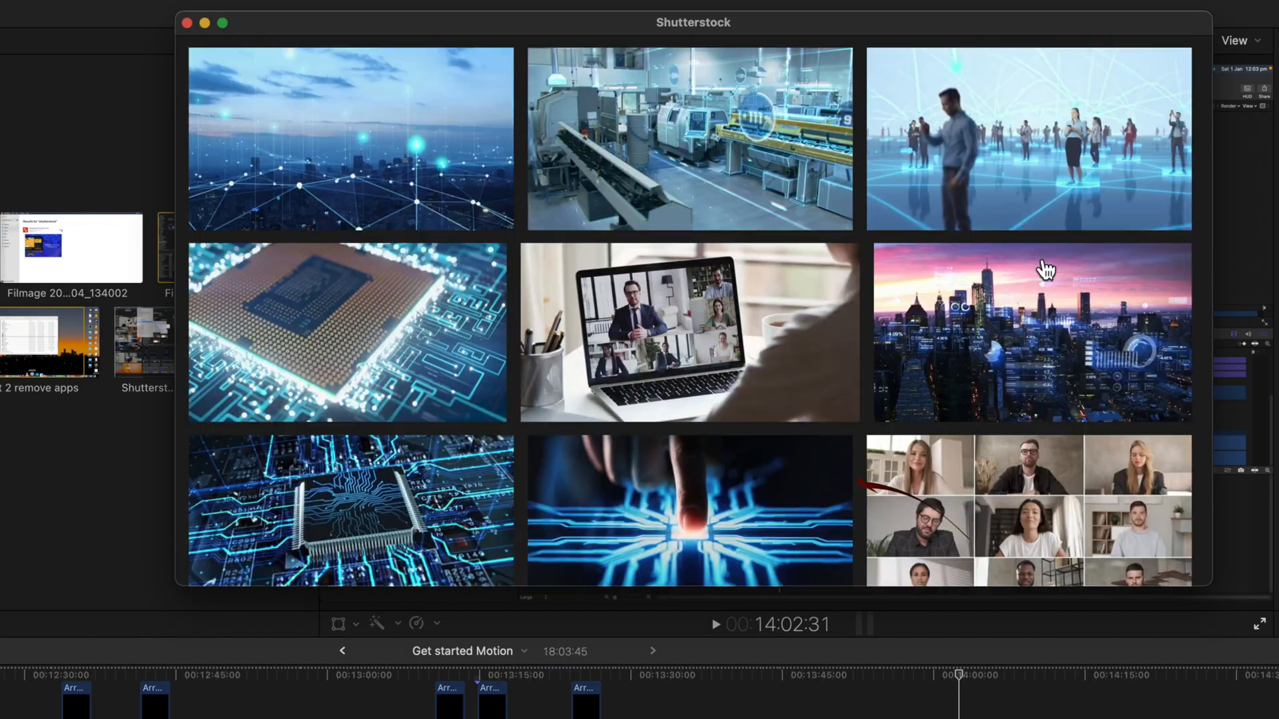
{"action": "scroll", "scroll_direction": "down", "scroll_amount": 3}
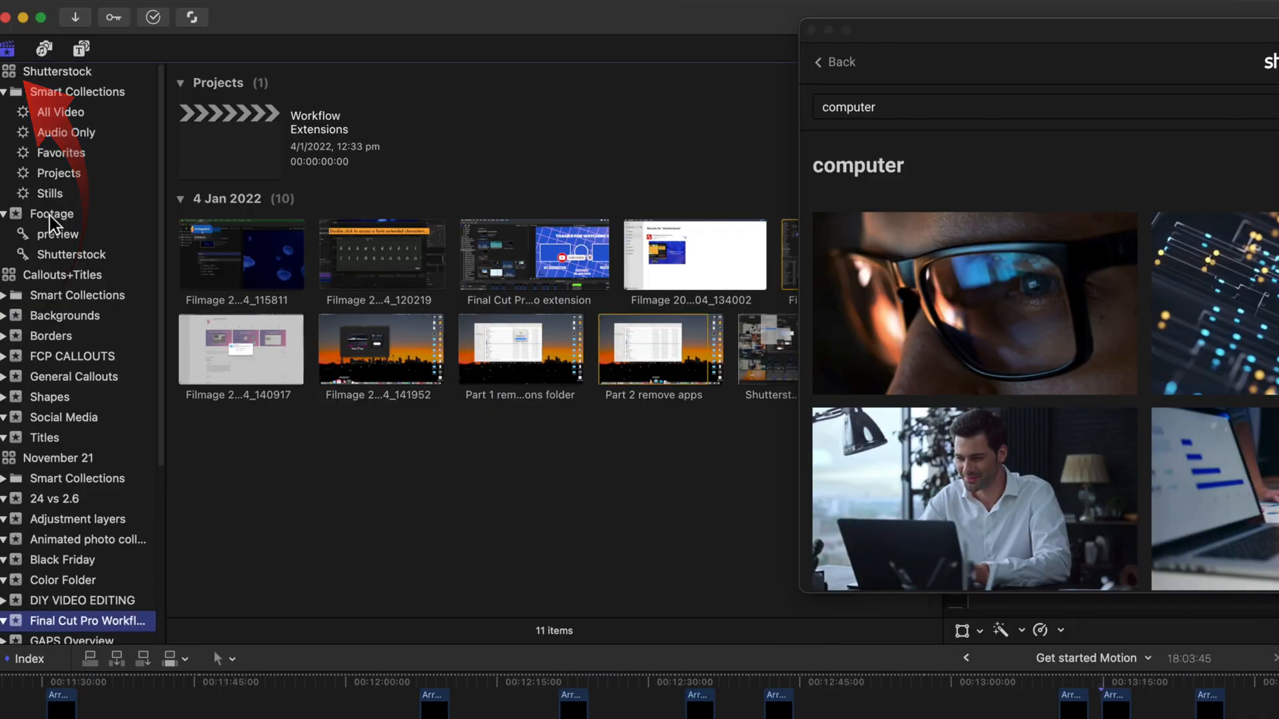
Step: Copy a Shutterstock clip into the November 21 Footage event, check My Account, then apply the Shutterstock workspace
{"action": "left_click", "coordinate": [52, 213]}
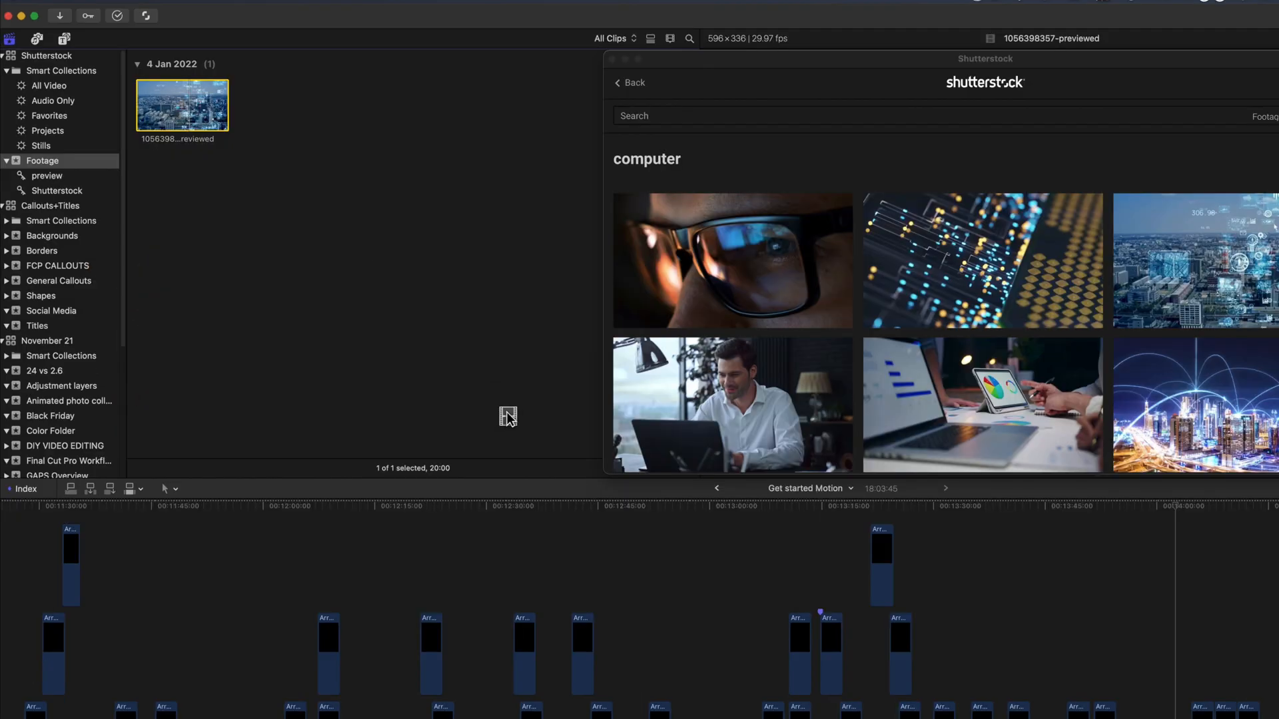
{"action": "left_click_drag", "start_coordinate": [181, 105], "coordinate": [706, 588]}
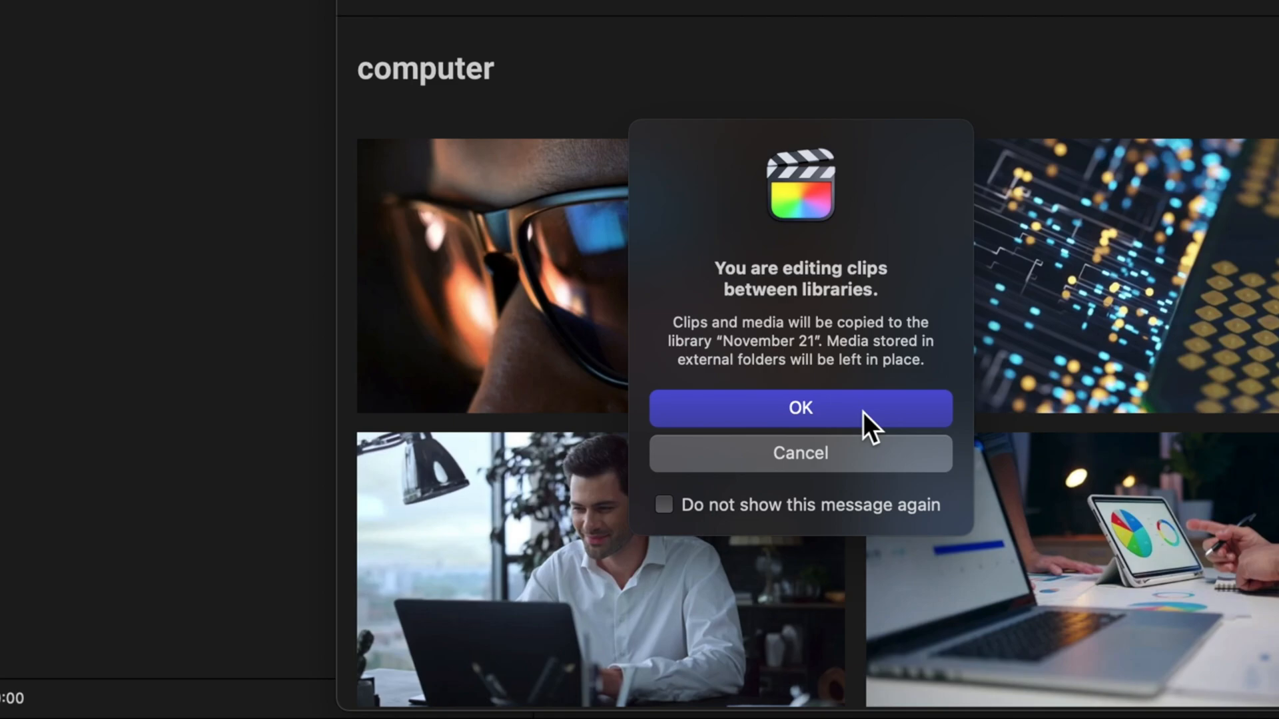
{"action": "left_click", "coordinate": [801, 408]}
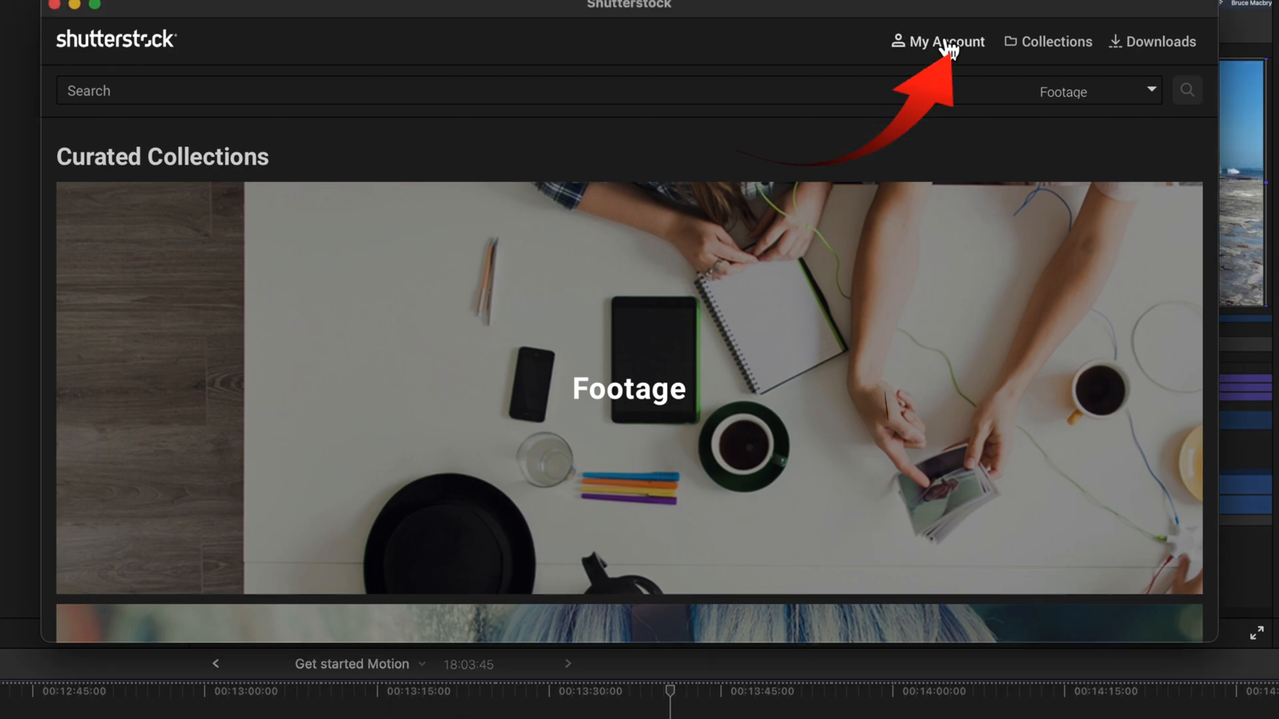
{"action": "left_click", "coordinate": [947, 41]}
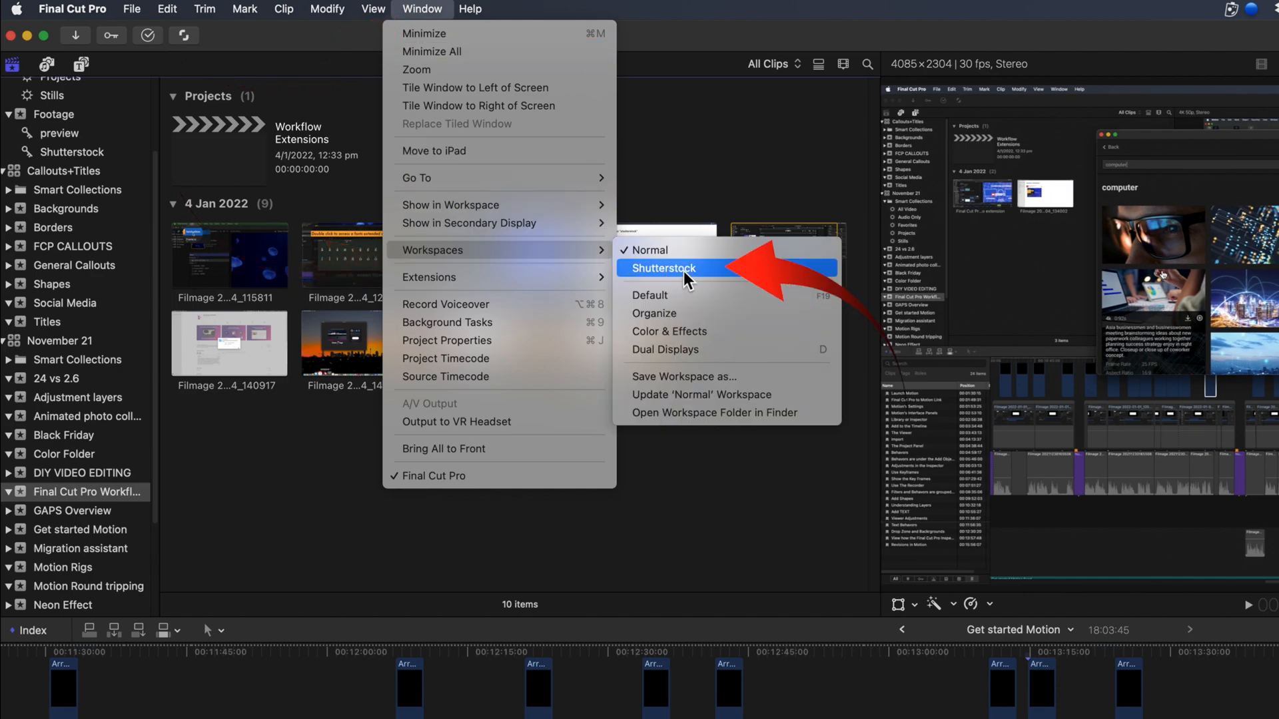
{"action": "left_click", "coordinate": [664, 268]}
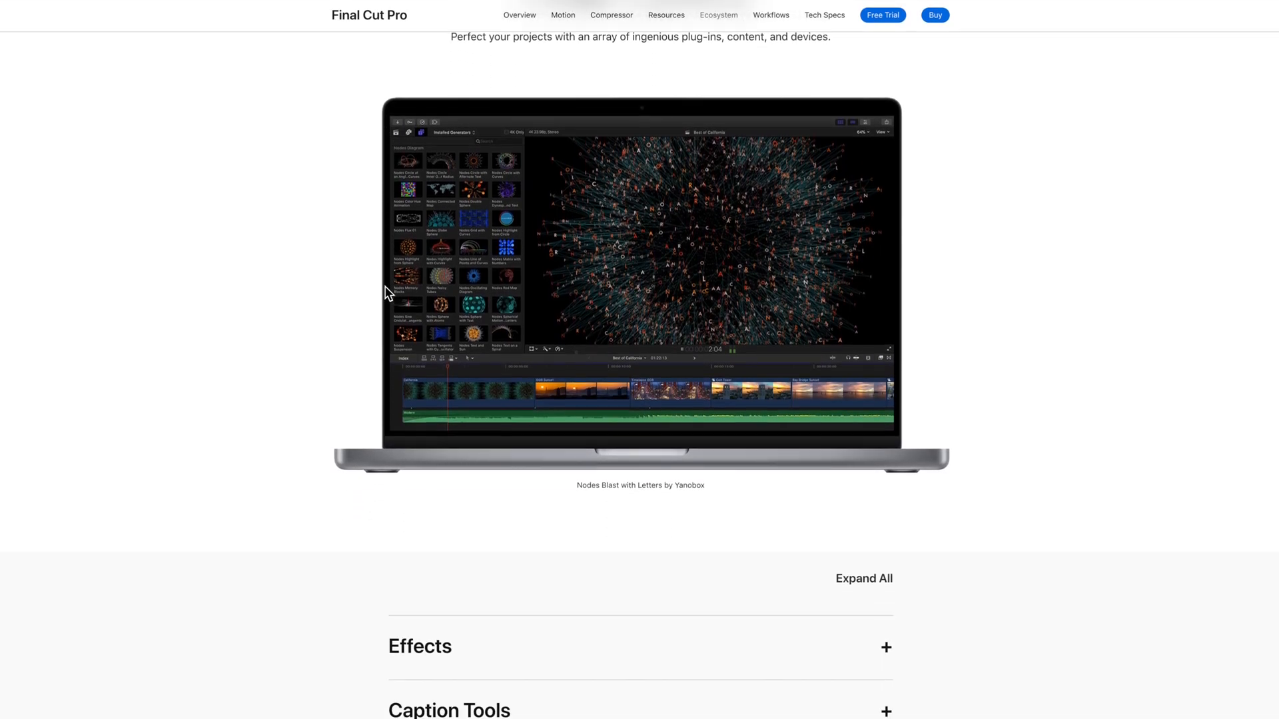
Step: Scroll to Workflow Extensions and open the Simon Says Learn more listing
{"action": "scroll", "scroll_direction": "down", "scroll_amount": 3}
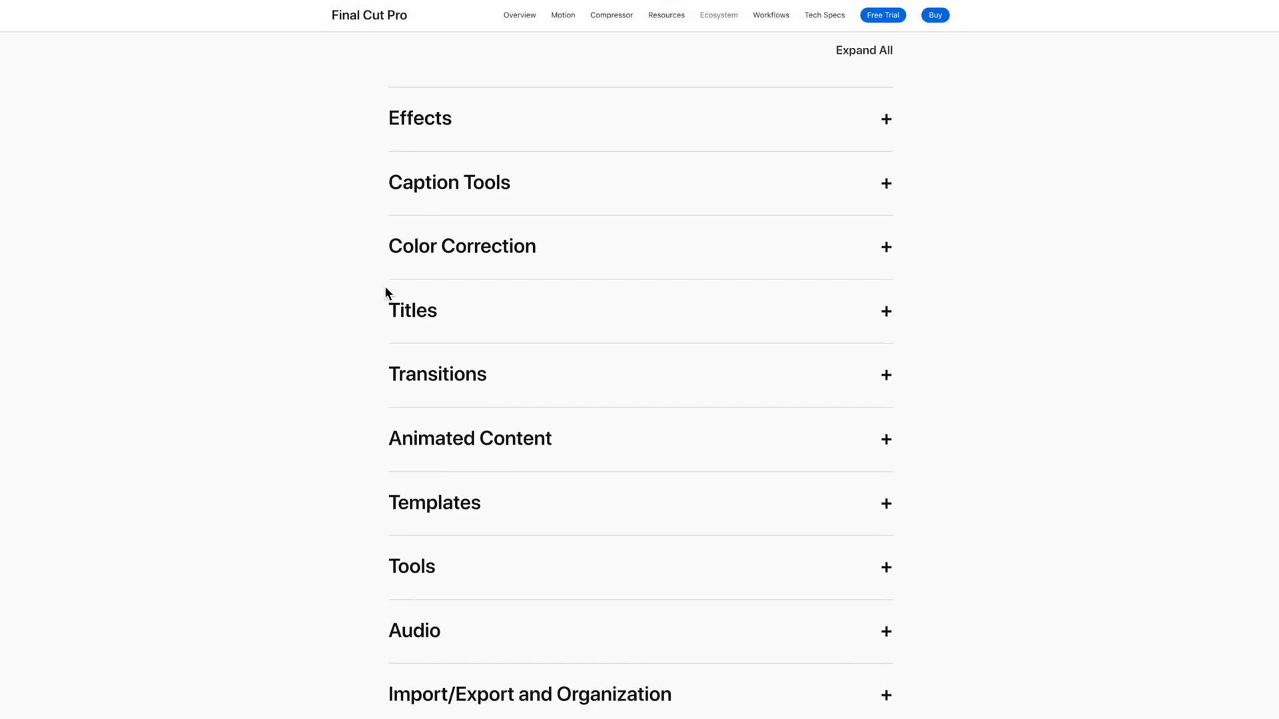
{"action": "scroll", "scroll_direction": "down", "scroll_amount": 3}
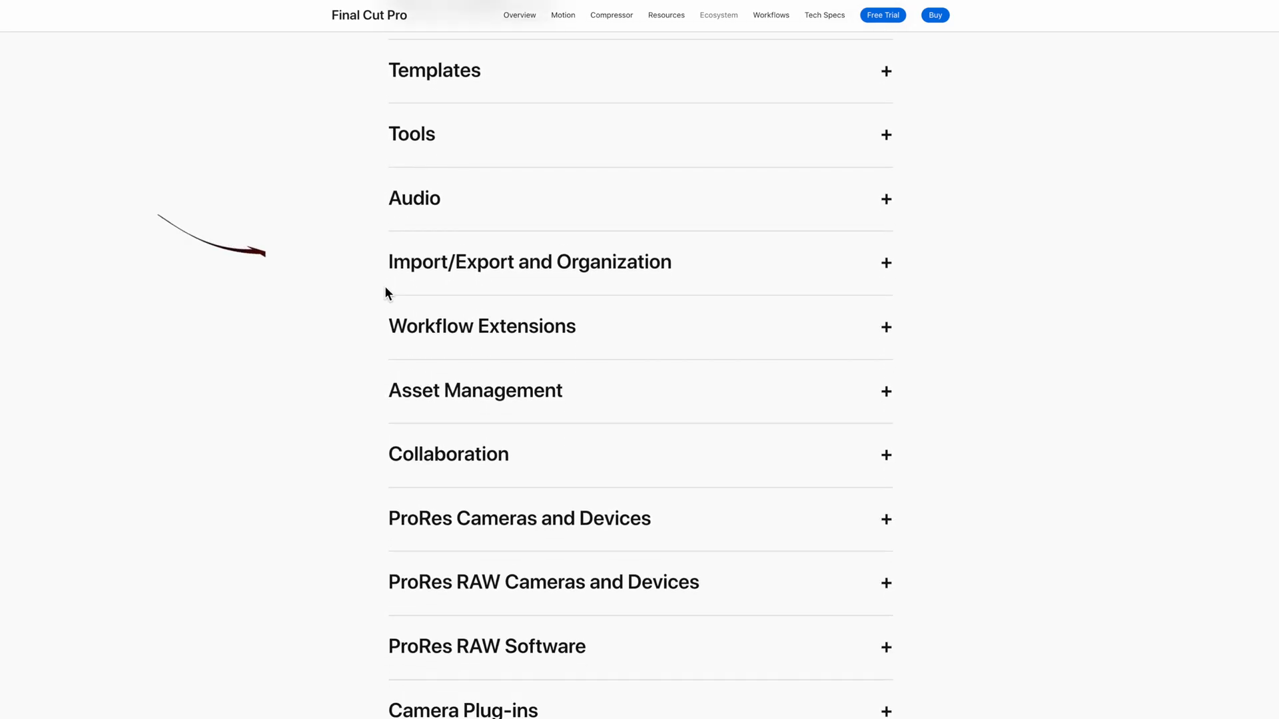
{"action": "scroll", "scroll_direction": "down", "scroll_amount": 3}
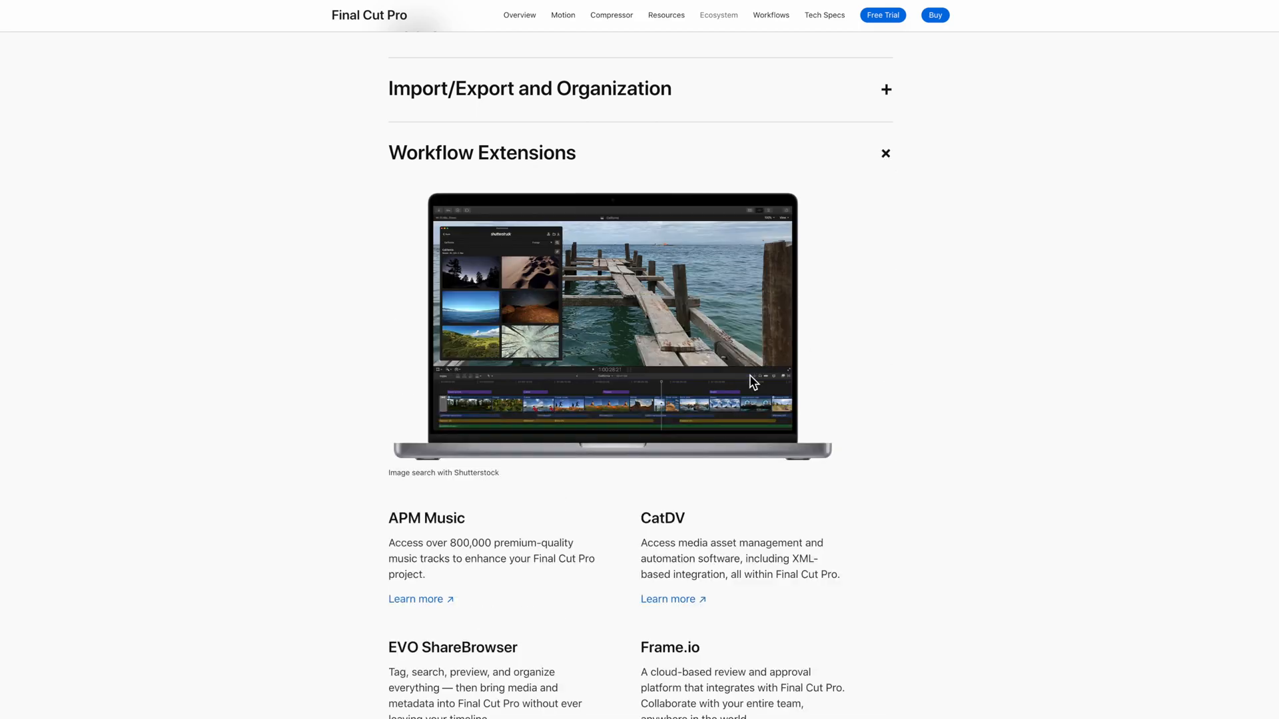
{"action": "scroll", "scroll_direction": "down", "scroll_amount": 3}
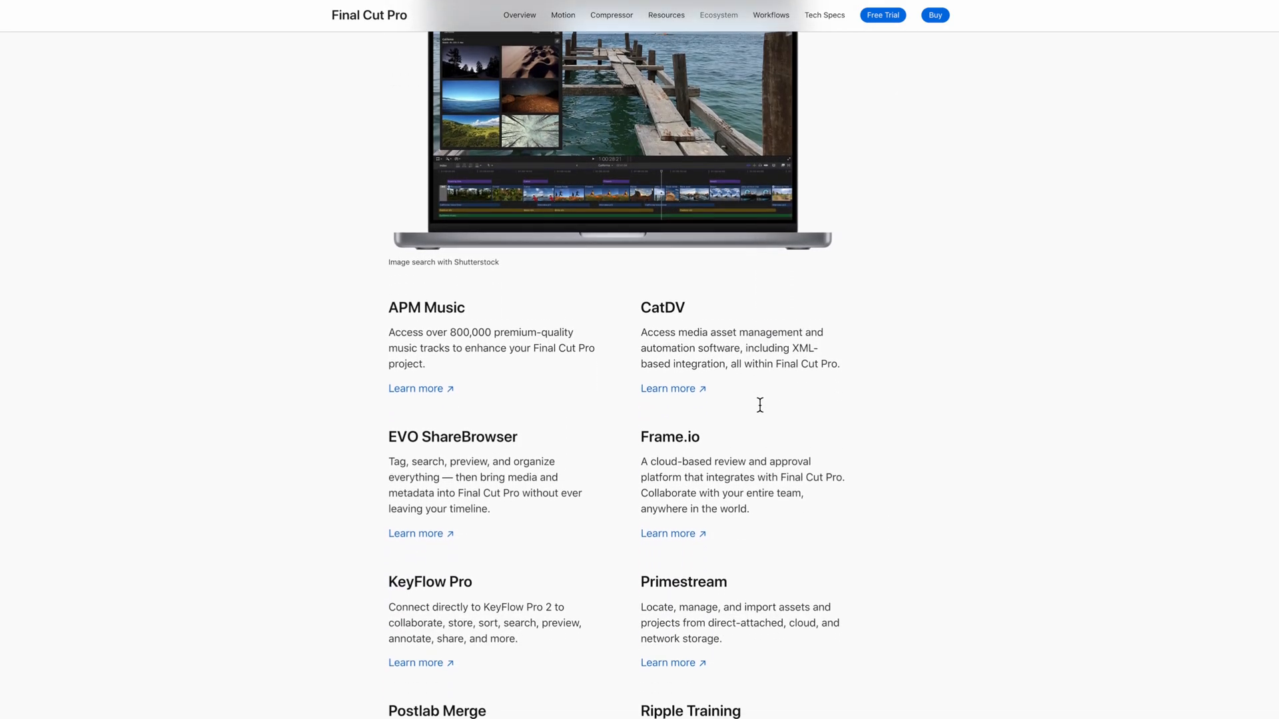
{"action": "scroll", "scroll_direction": "down", "scroll_amount": 3}
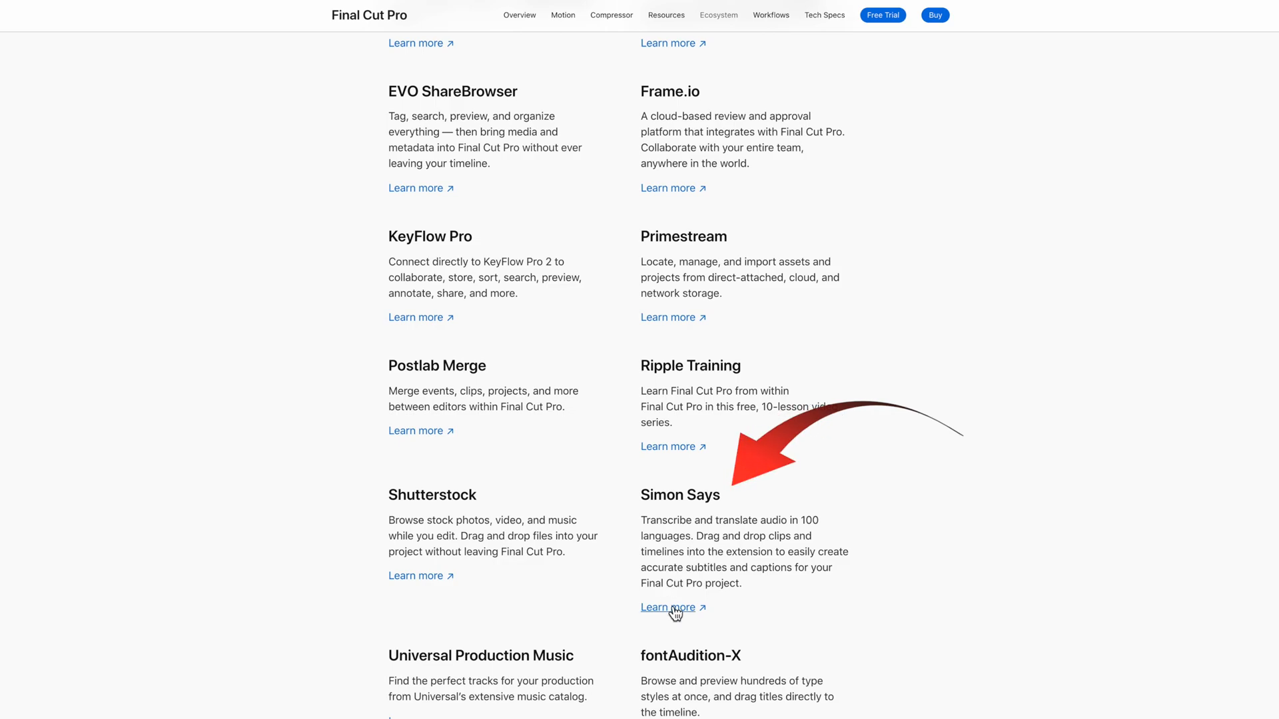
{"action": "left_click", "coordinate": [668, 607]}
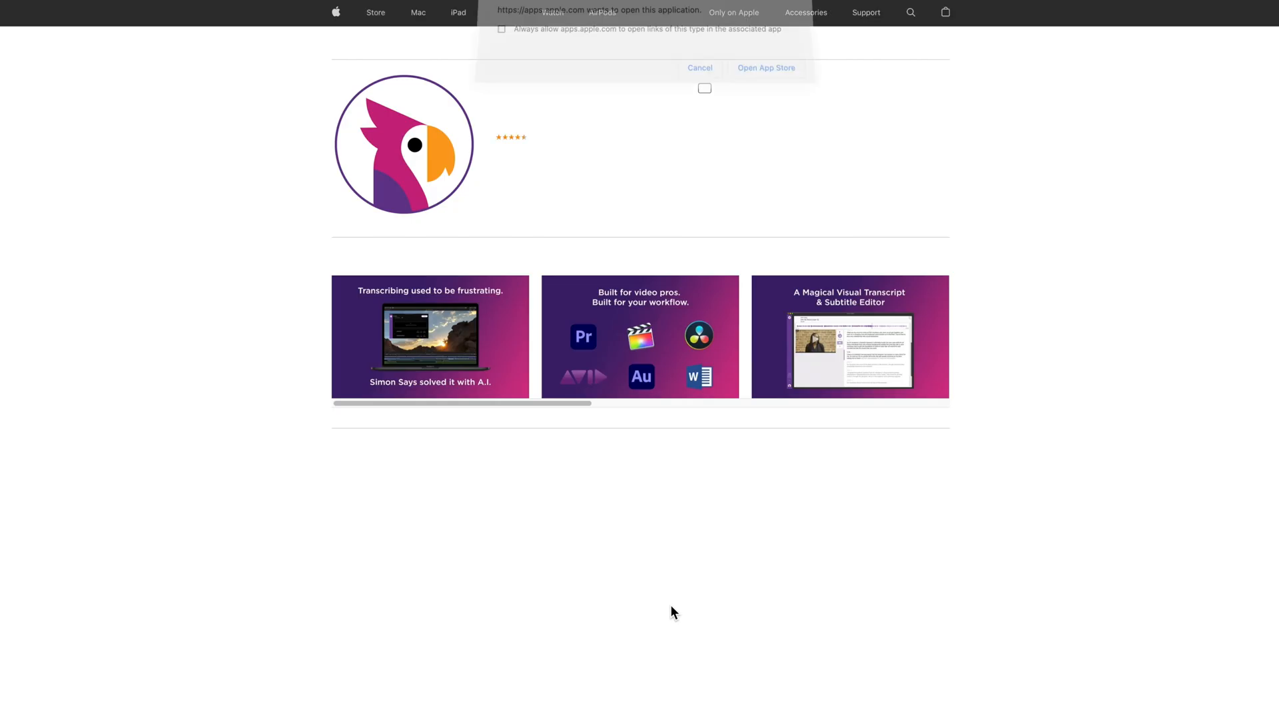
Step: Get and install Simon Says Transcription after signing in, then launch it
{"action": "left_click", "coordinate": [767, 68]}
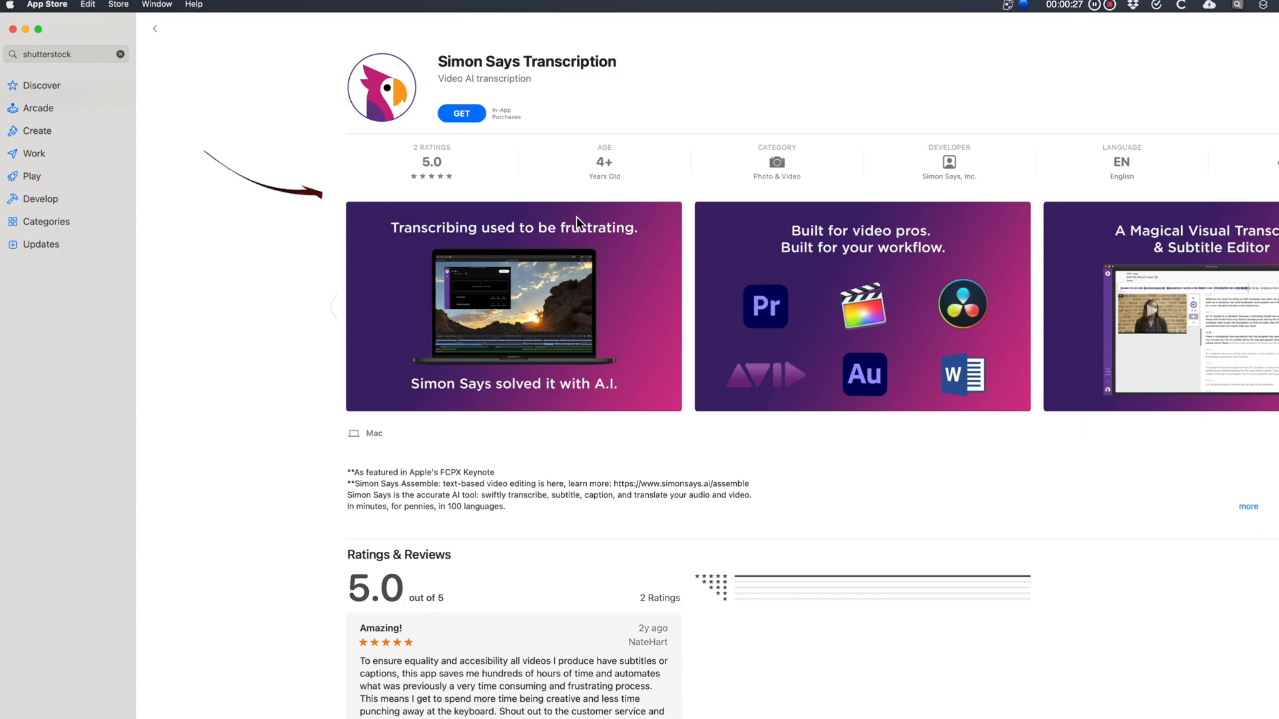
{"action": "left_click", "coordinate": [462, 113]}
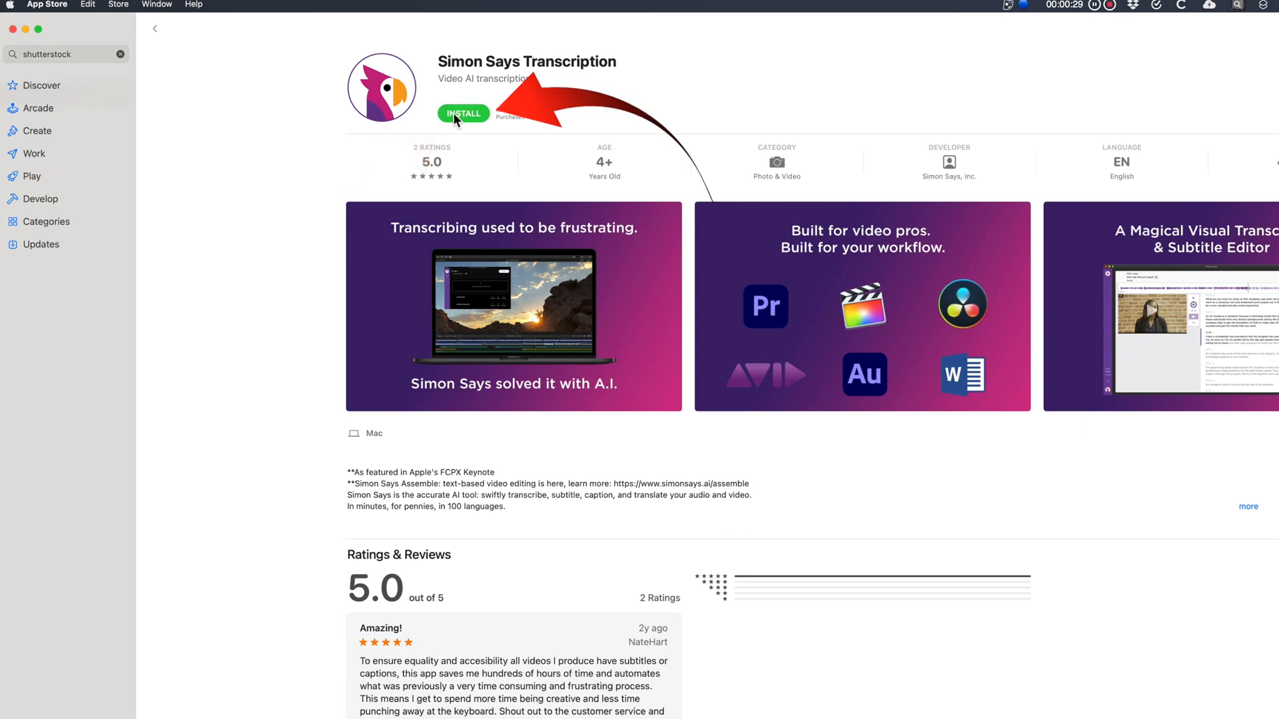
{"action": "left_click", "coordinate": [463, 113]}
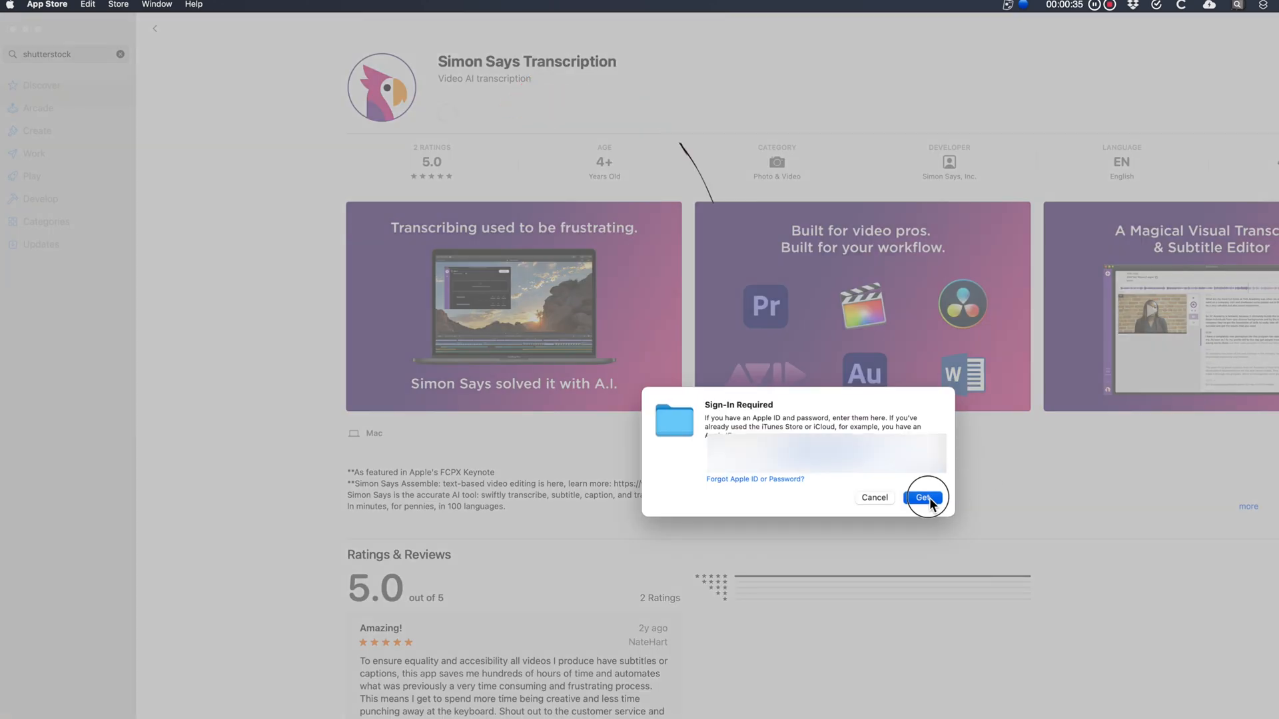
{"action": "left_click", "coordinate": [926, 497]}
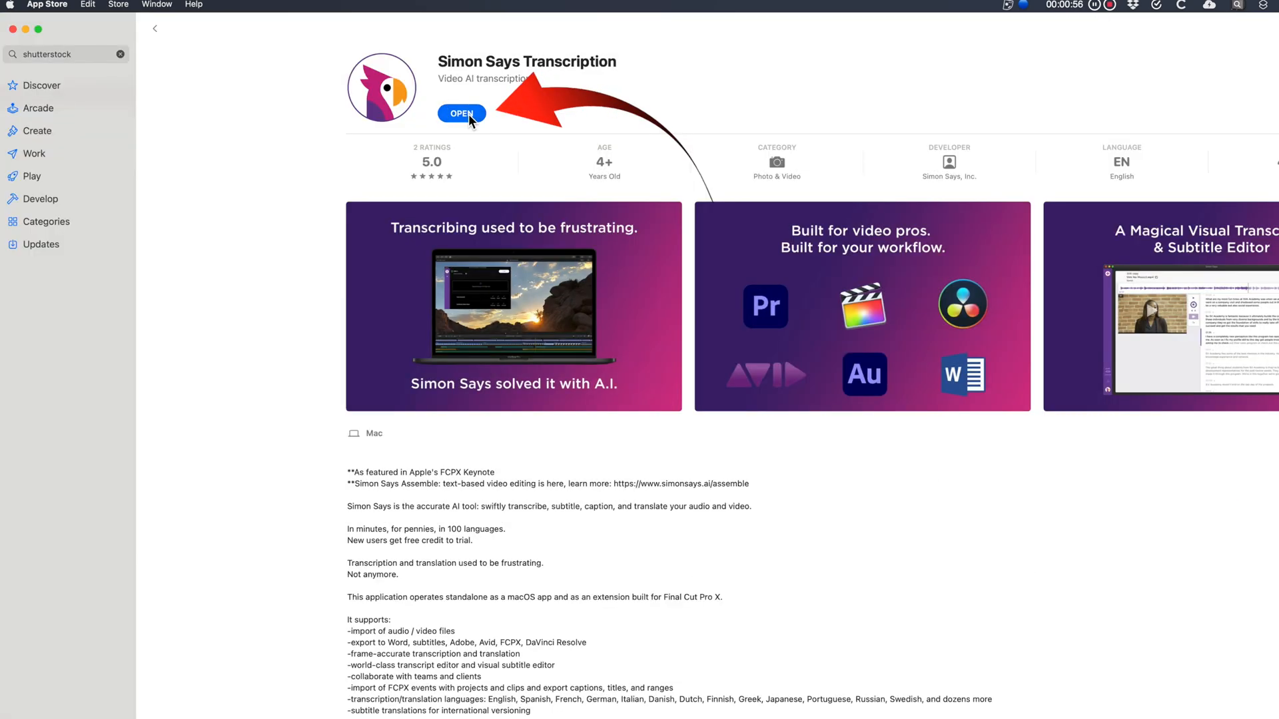
{"action": "left_click", "coordinate": [462, 114]}
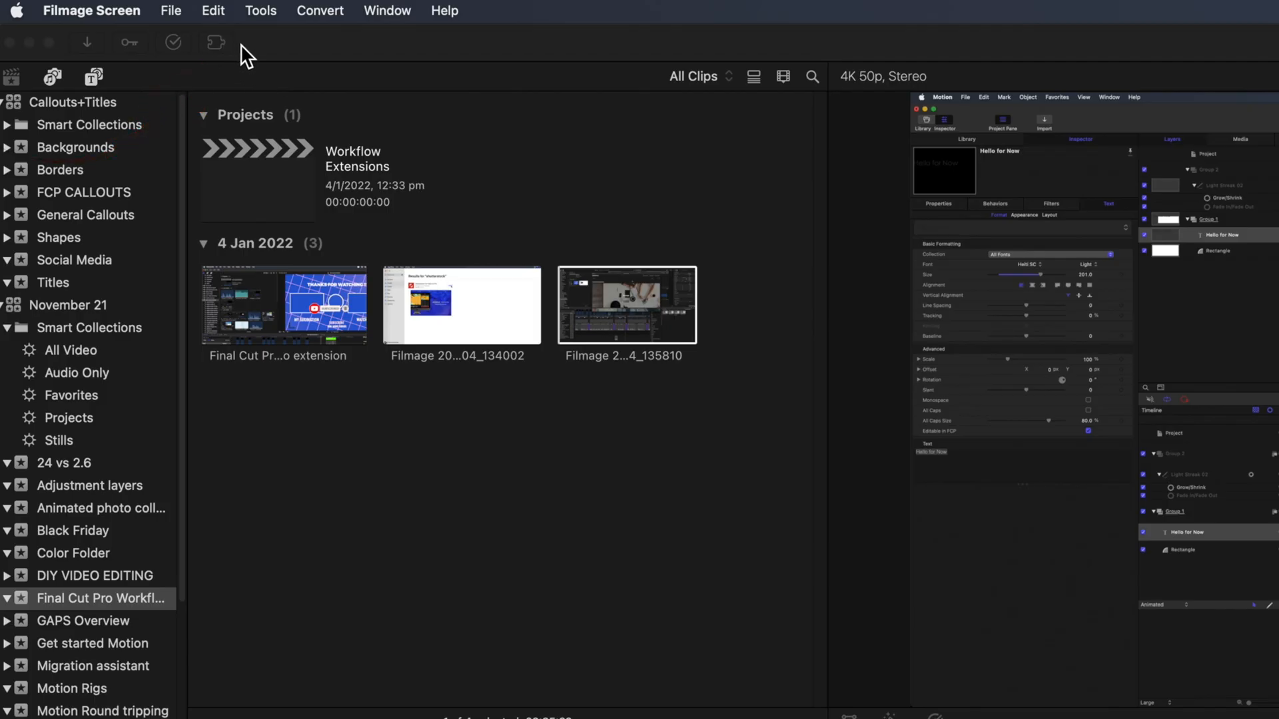
Step: Choose SimonSays FCPX Extension from the toolbar's Workflow Extensions menu
{"action": "left_click", "coordinate": [216, 42]}
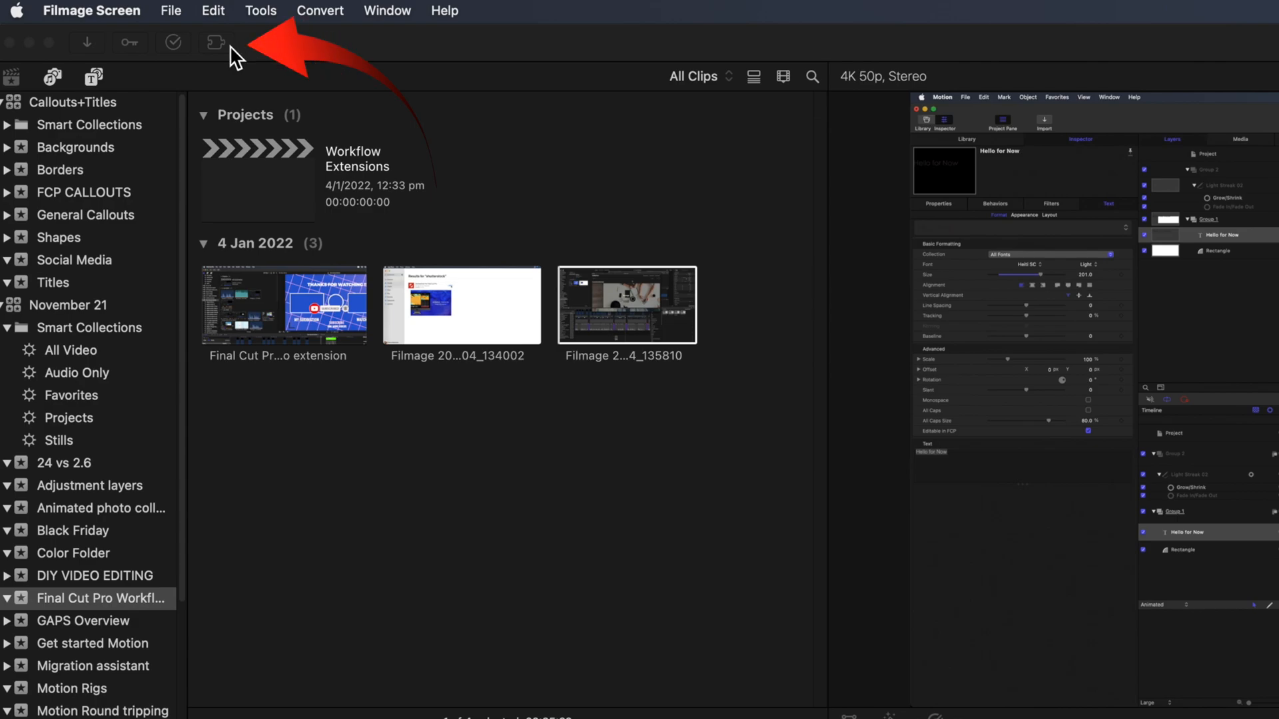
{"action": "left_click", "coordinate": [216, 42]}
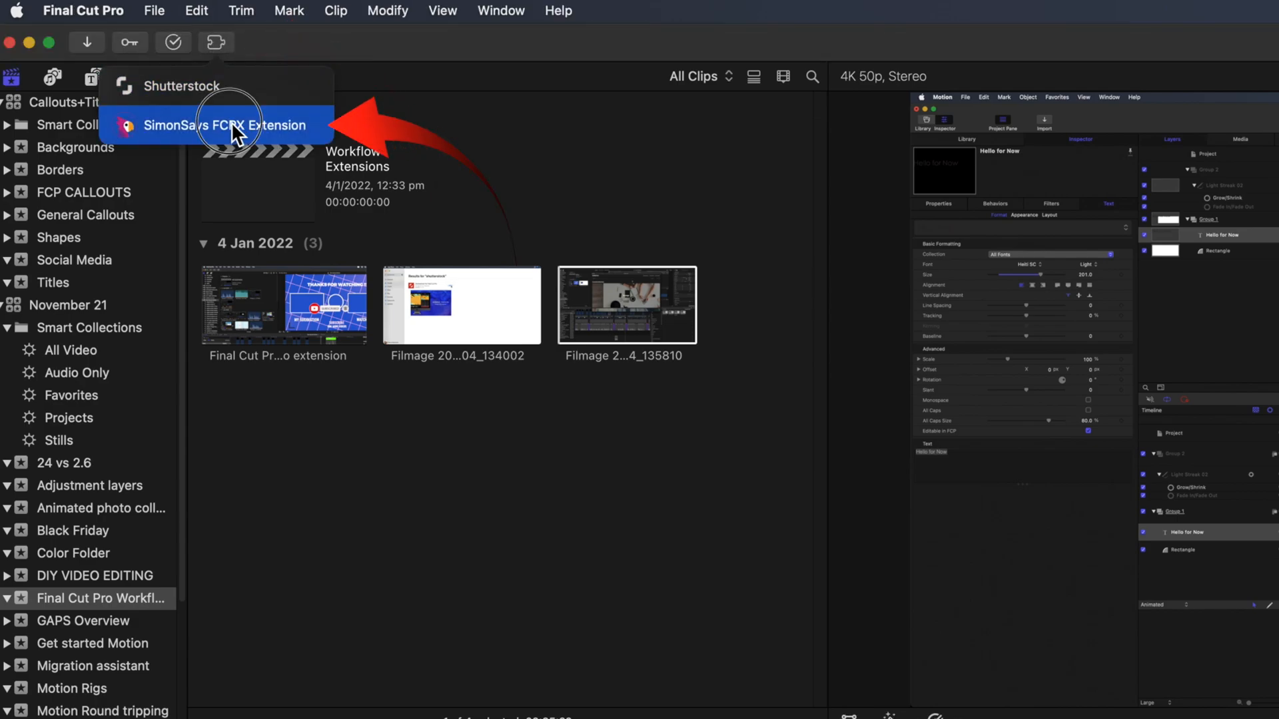
{"action": "left_click", "coordinate": [214, 125]}
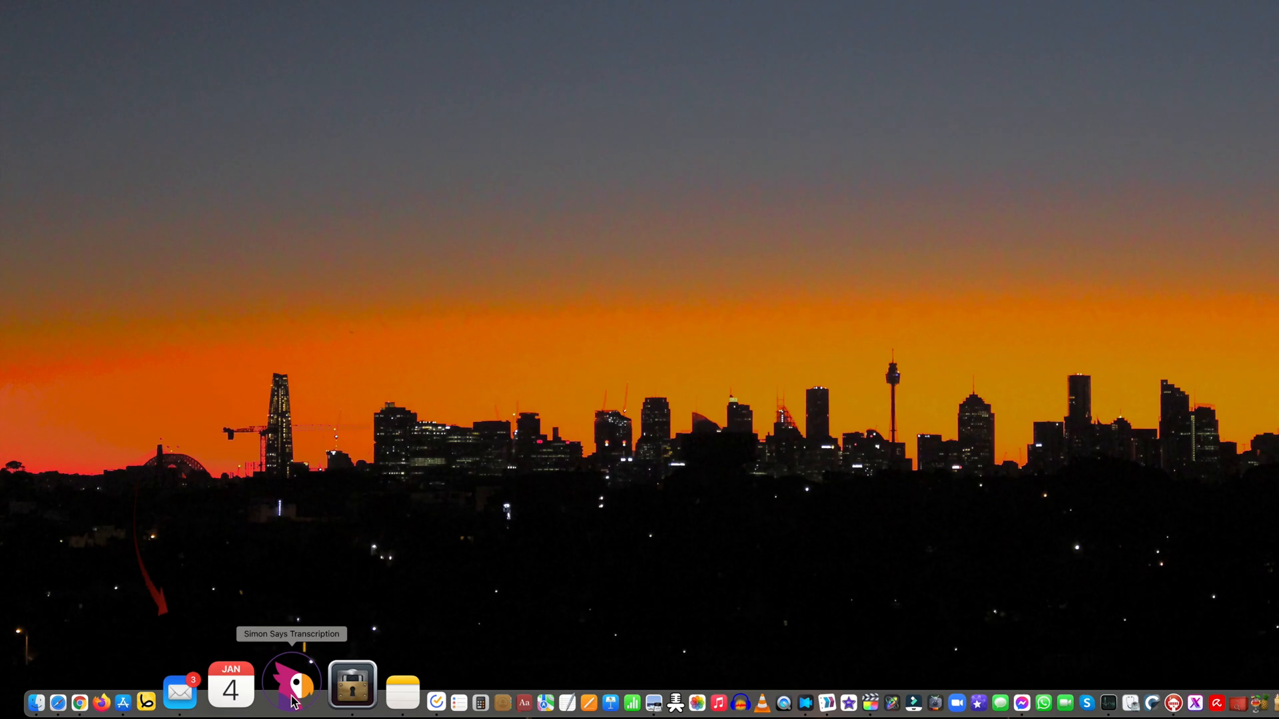
Step: Launch Simon Says Transcription from the Dock
{"action": "left_click", "coordinate": [293, 695]}
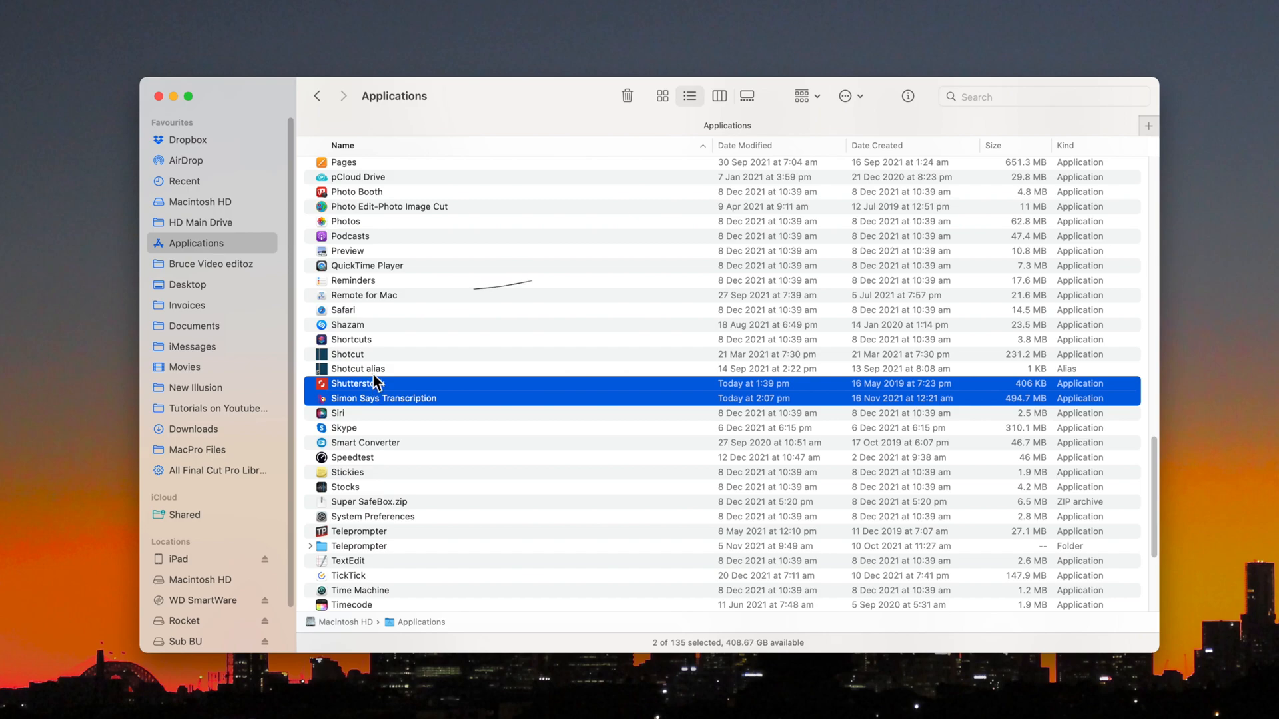
Step: Trash Shutterstock and Simon Says Transcription, authorising with the admin password
{"action": "left_click", "coordinate": [627, 95]}
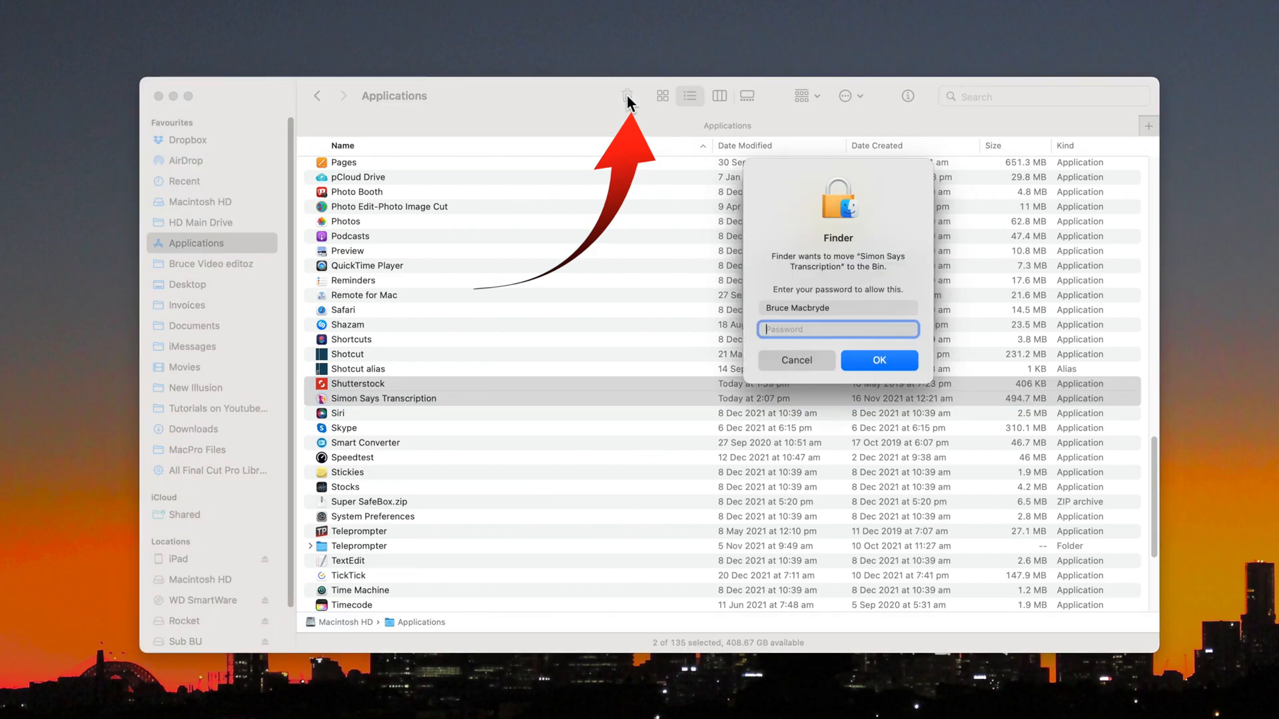
{"action": "left_click", "coordinate": [879, 360]}
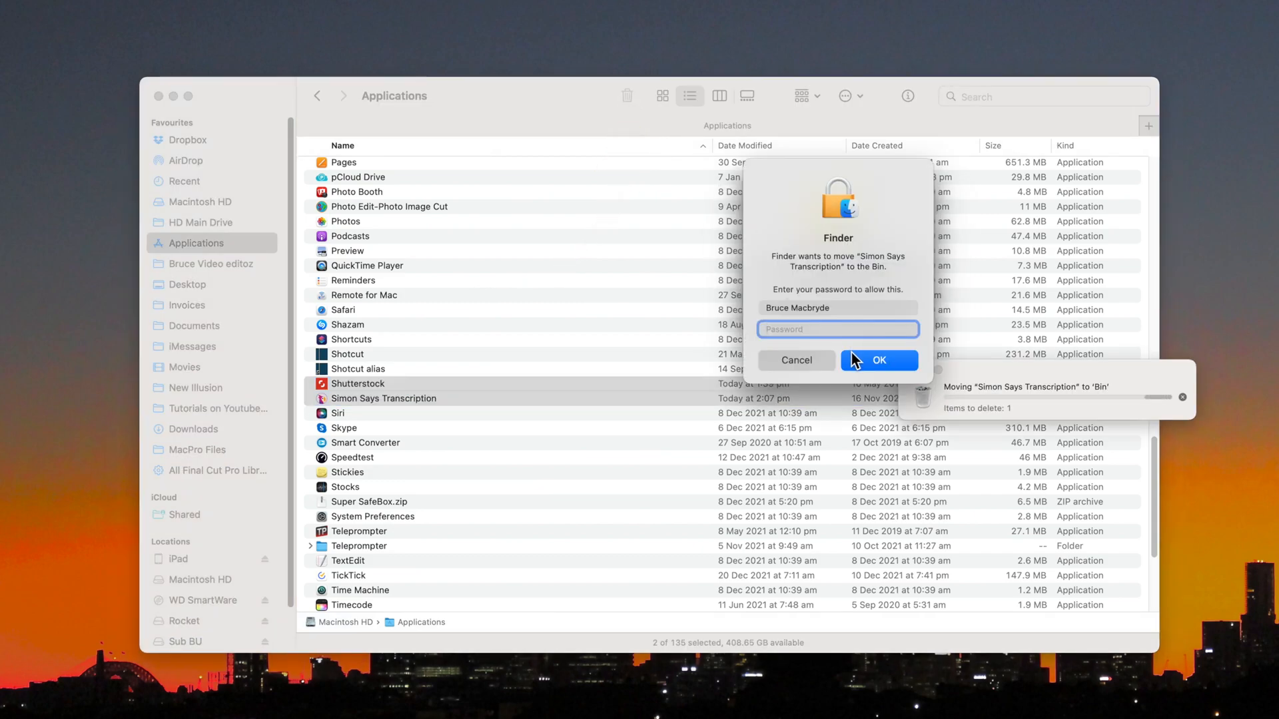
{"action": "type", "text": "••••"}
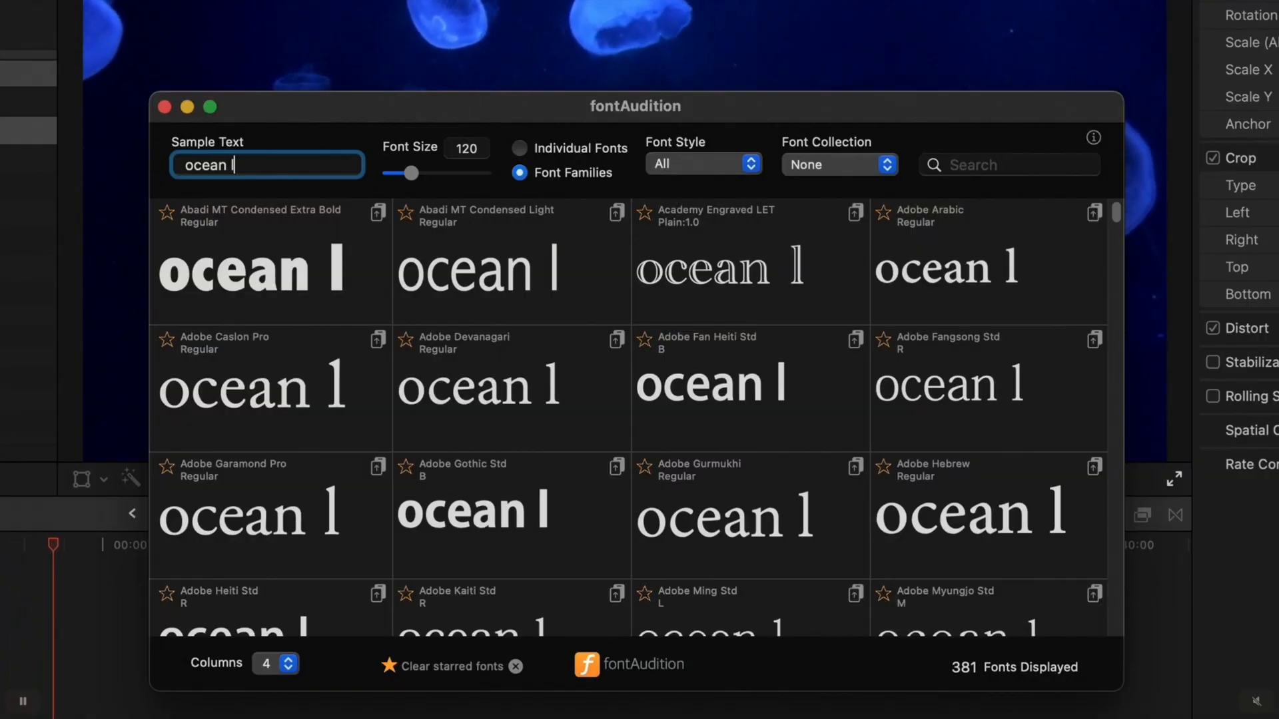
Step: Preview 'ocean life' across the fonts and favourite Rope MF and Seaweed Script
{"action": "type", "text": "ife"}
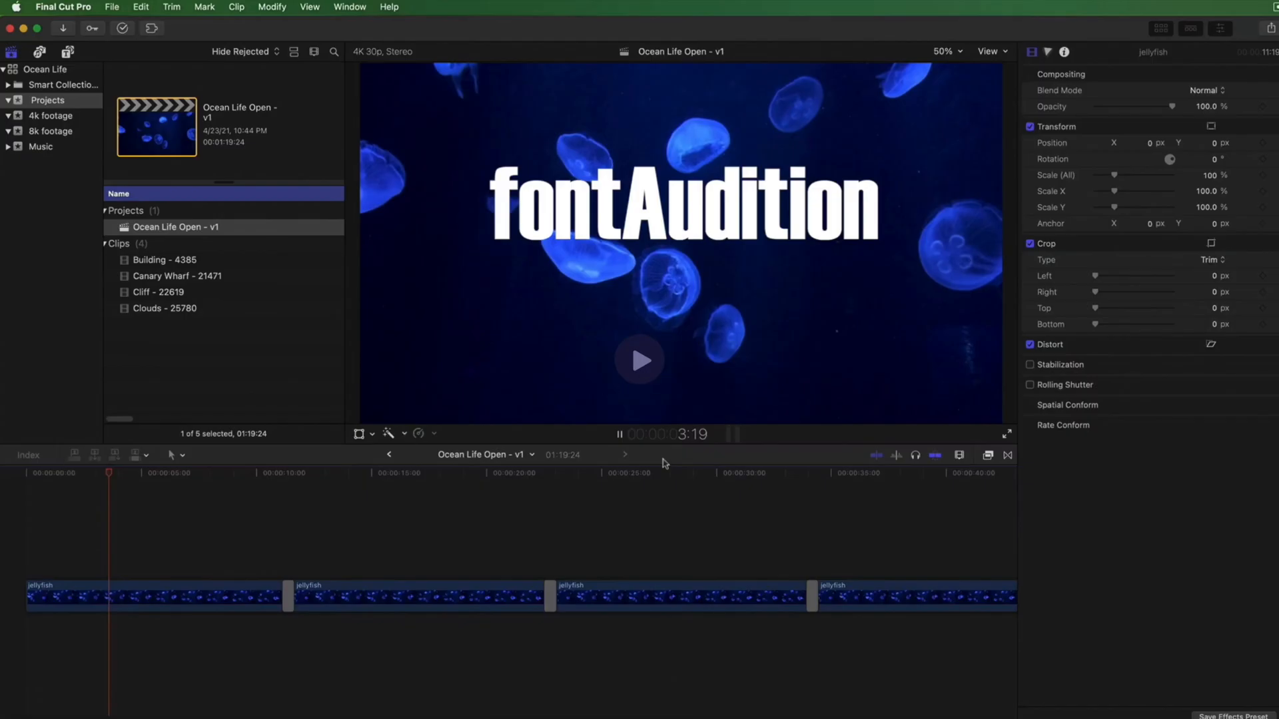
{"action": "mouse_move", "coordinate": [646, 372]}
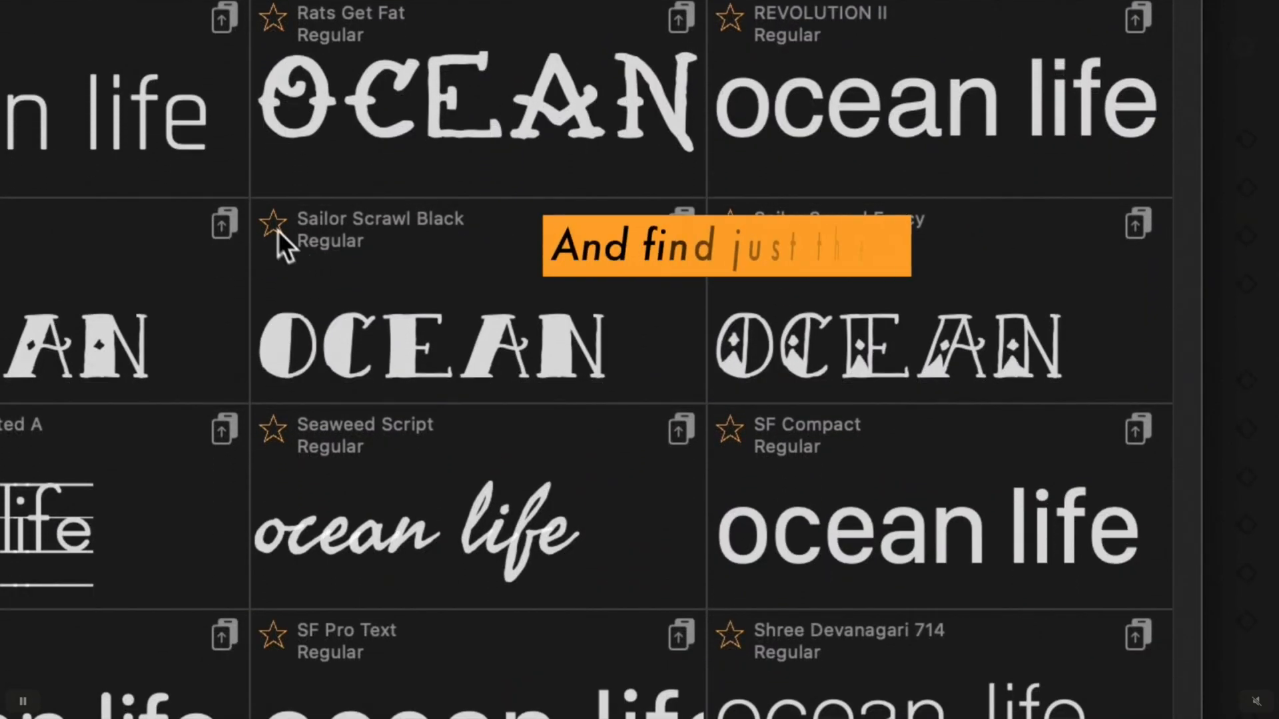
{"action": "scroll", "scroll_direction": "down", "scroll_amount": 3}
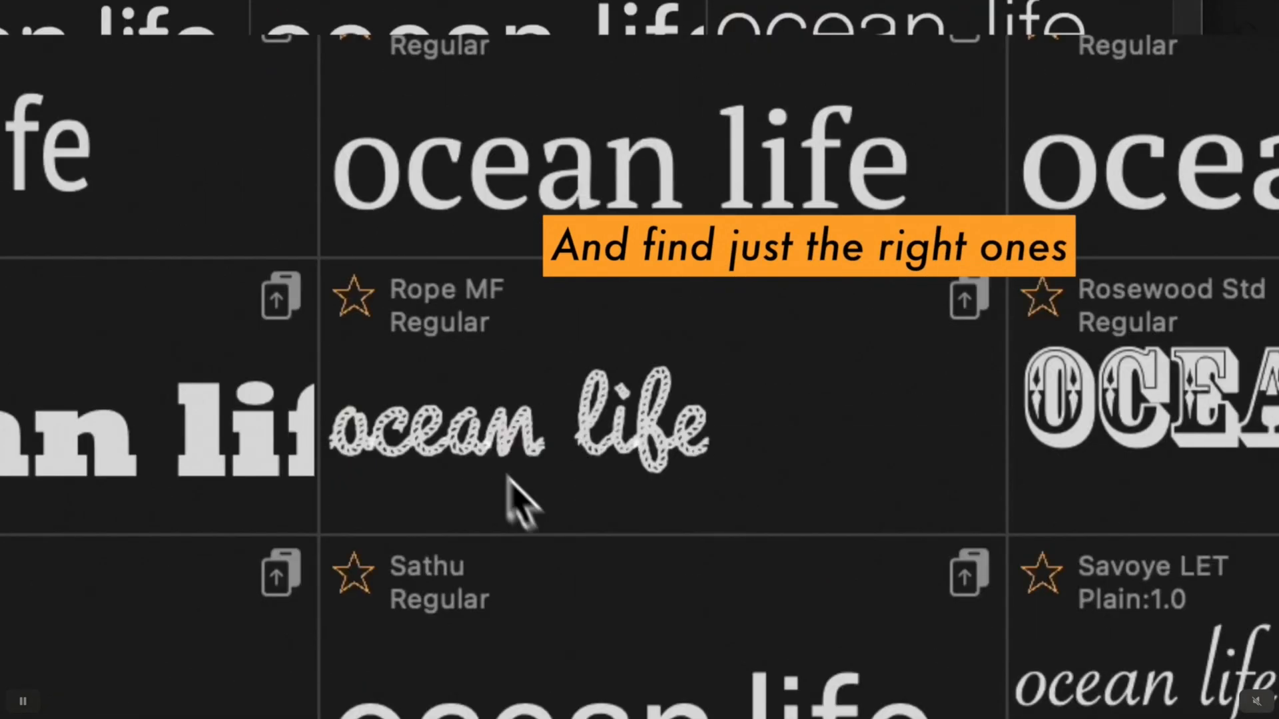
{"action": "left_click", "coordinate": [354, 261]}
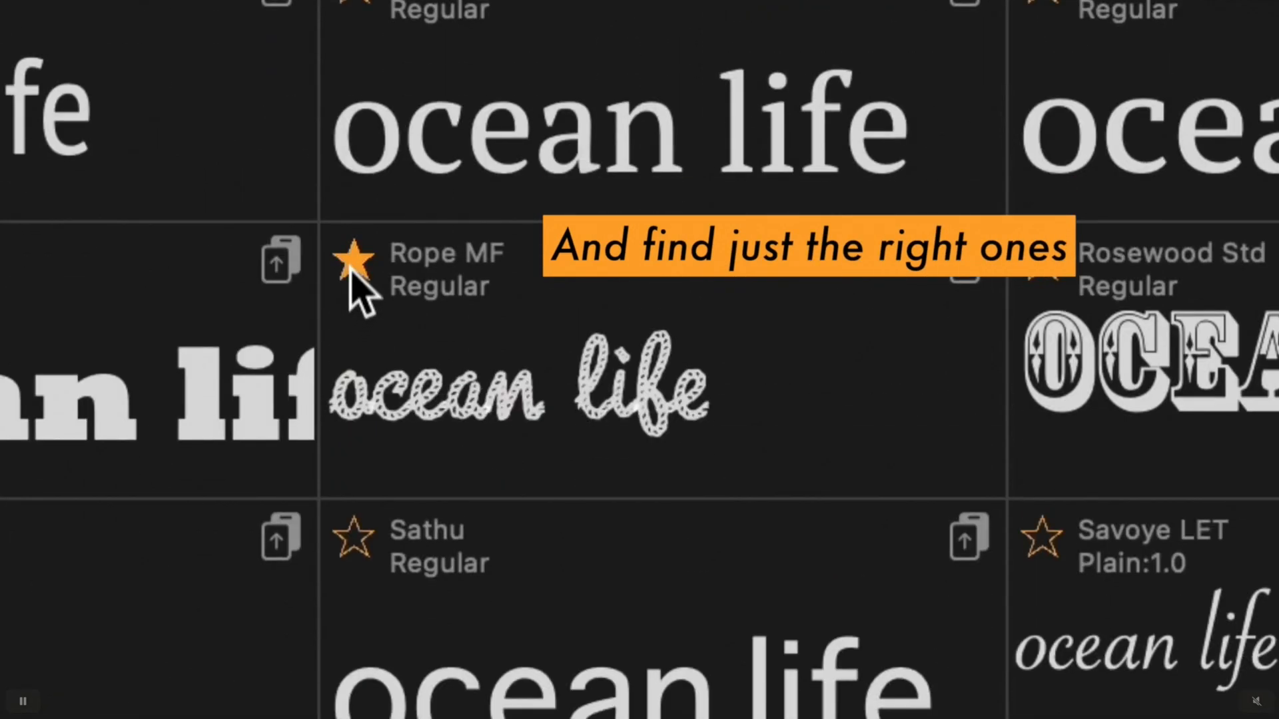
{"action": "scroll", "scroll_direction": "down", "scroll_amount": 3}
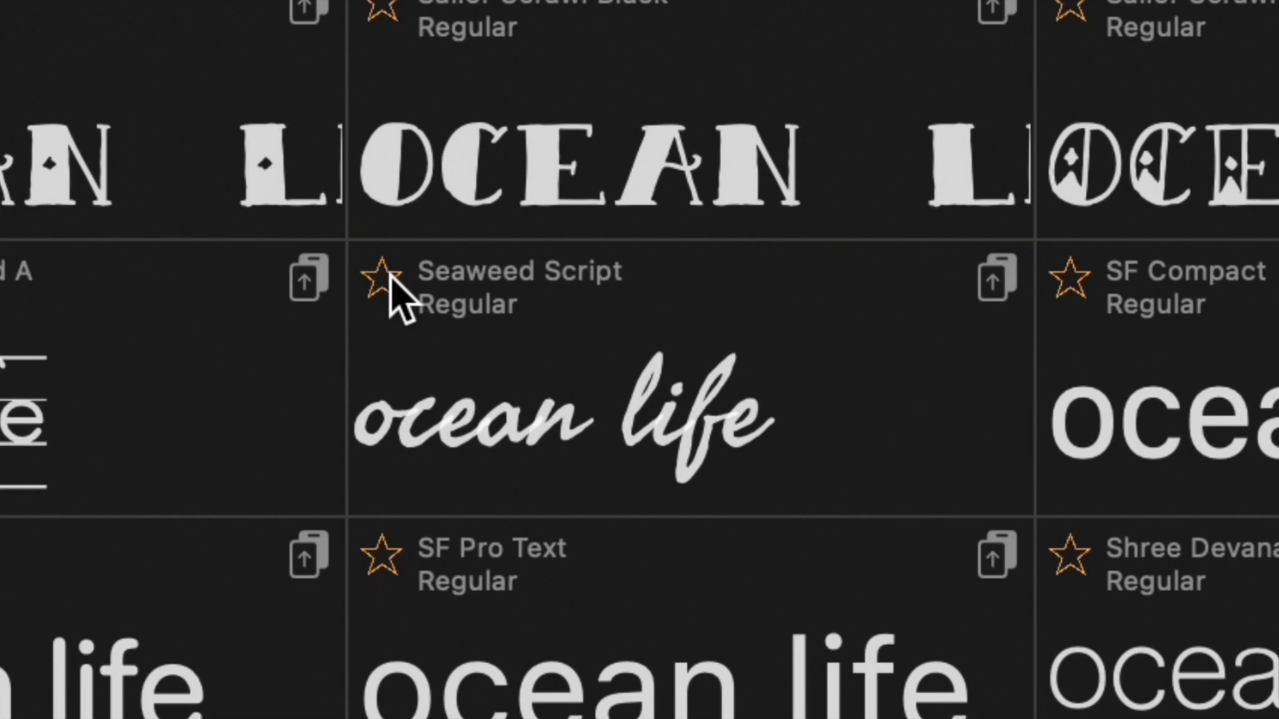
{"action": "left_click", "coordinate": [380, 277]}
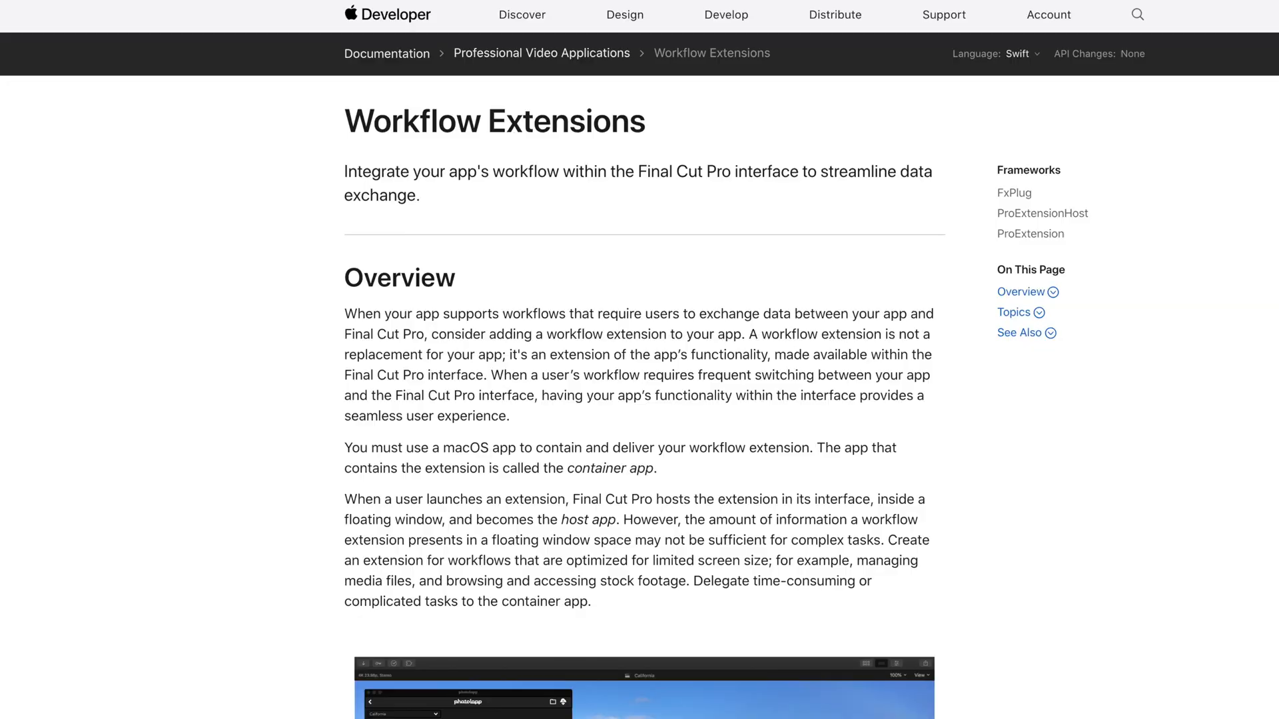
{"action": "scroll", "scroll_direction": "down", "scroll_amount": 3}
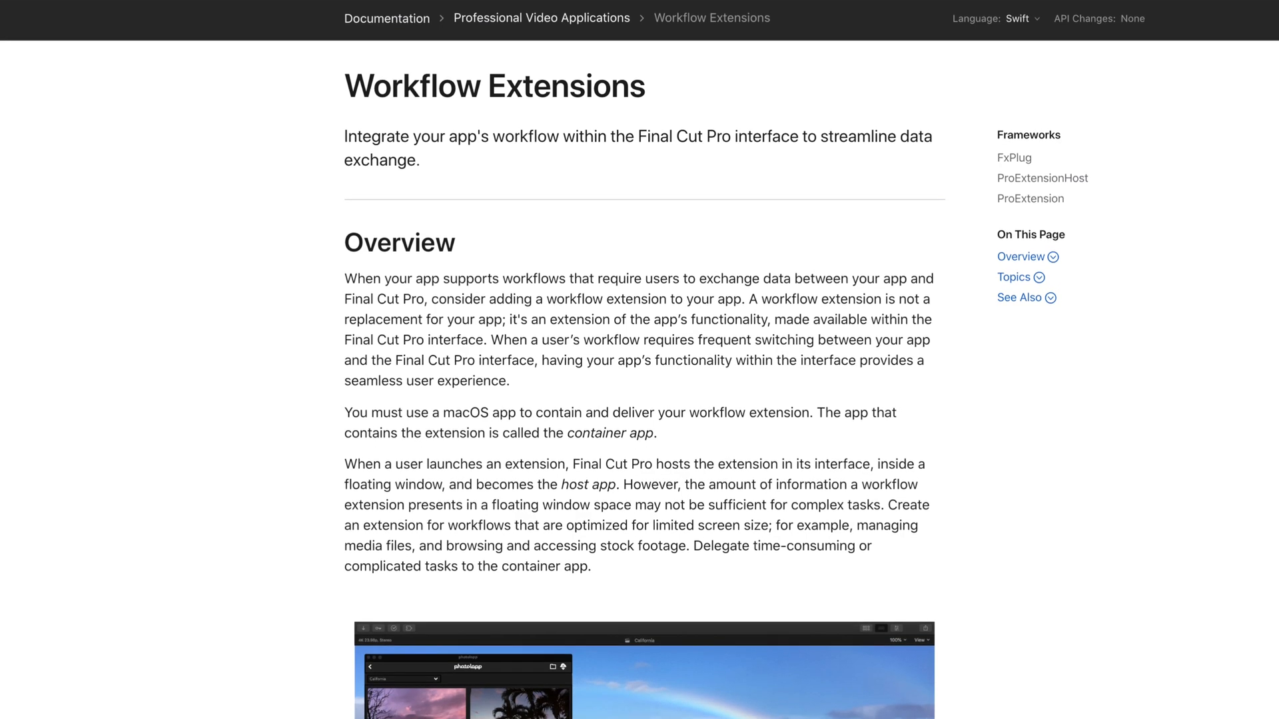
{"action": "scroll", "scroll_direction": "down", "scroll_amount": 3}
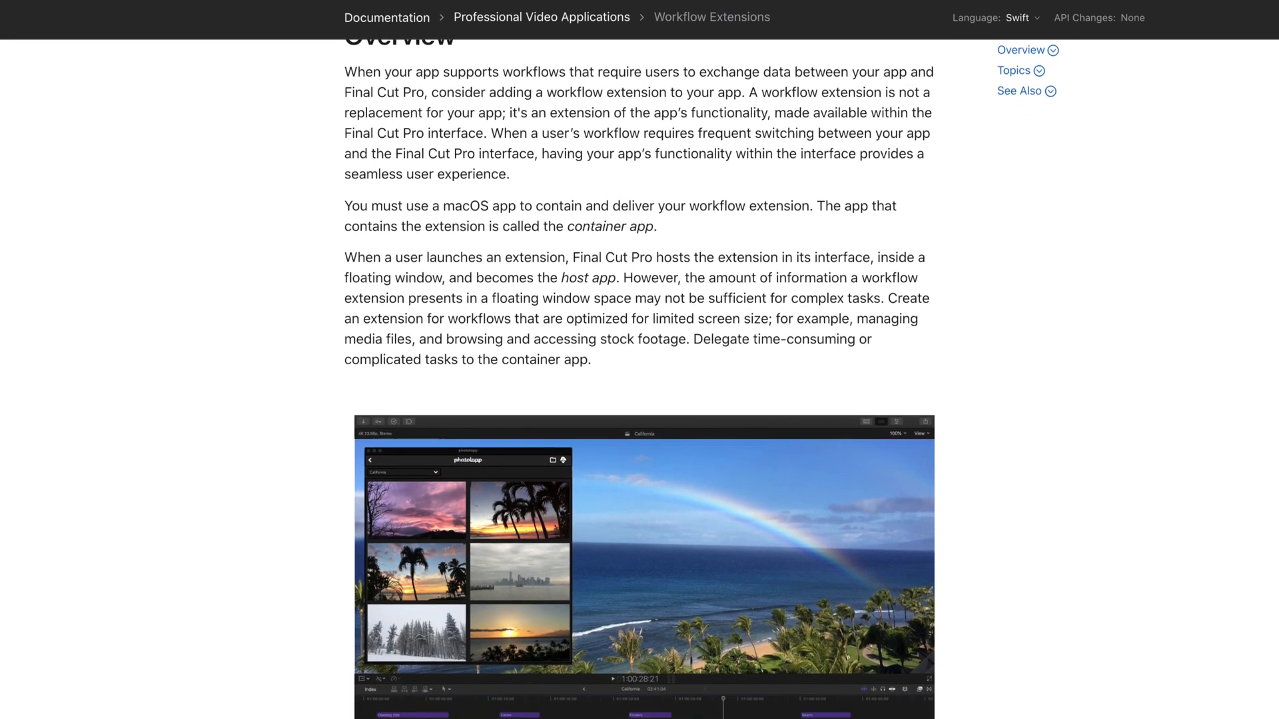
{"action": "scroll", "scroll_direction": "down", "scroll_amount": 3}
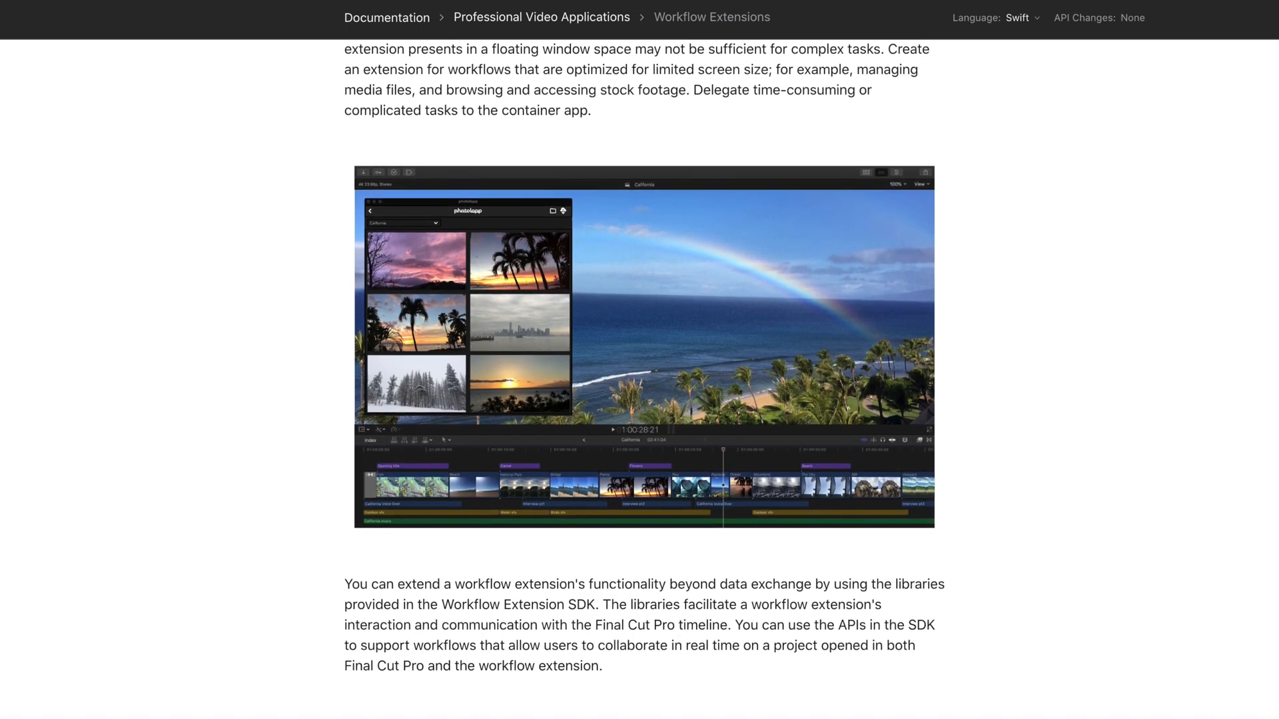
{"action": "scroll", "scroll_direction": "down", "scroll_amount": 3}
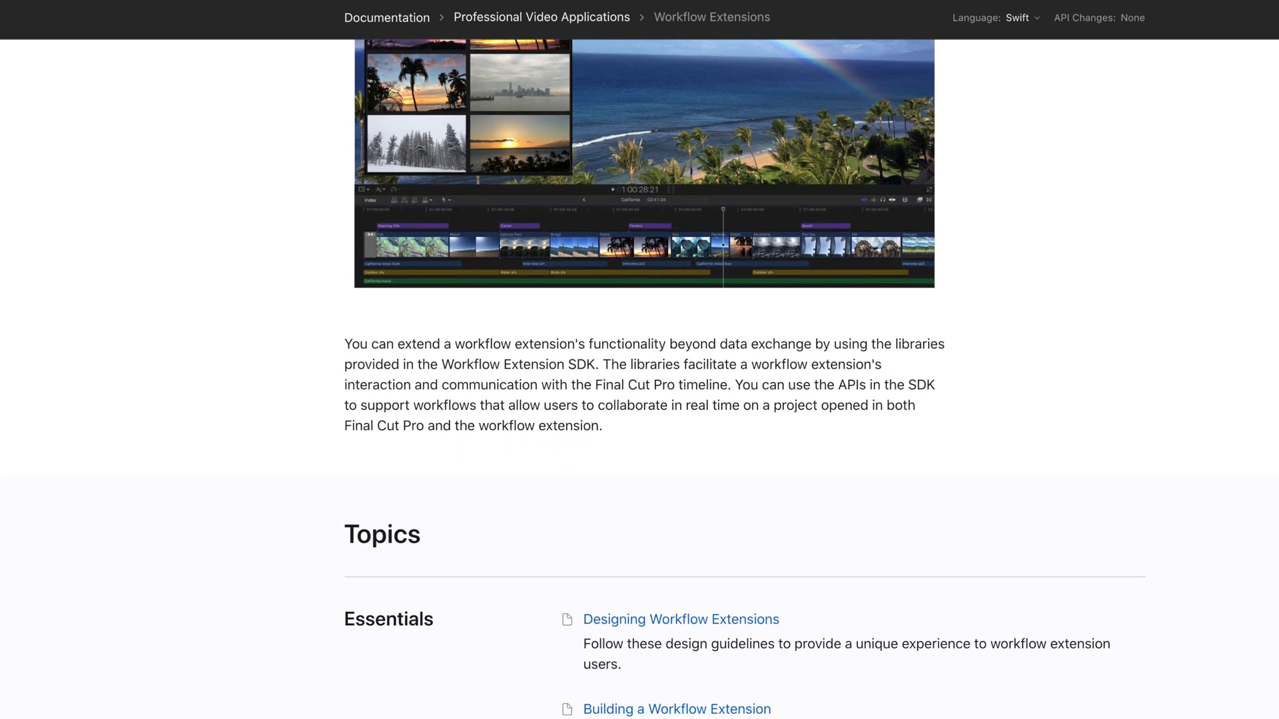
{"action": "scroll", "scroll_direction": "down", "scroll_amount": 3}
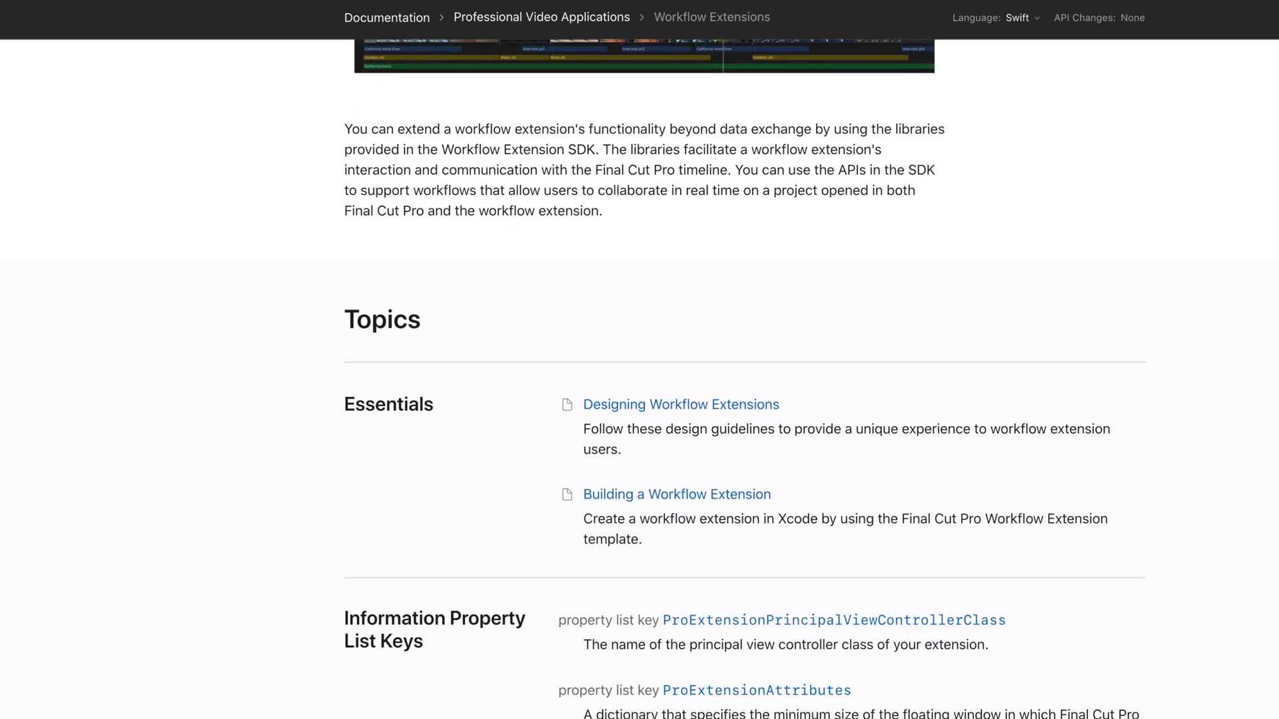
{"action": "scroll", "scroll_direction": "down", "scroll_amount": 3}
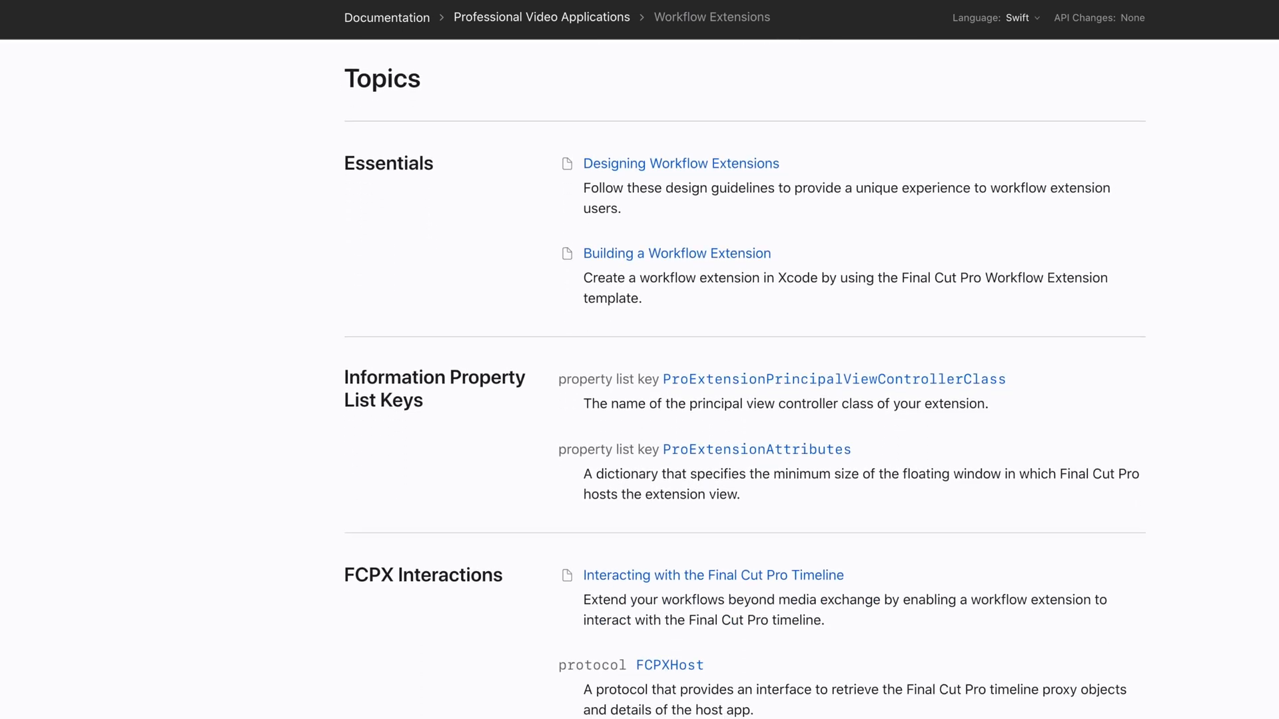
{"action": "scroll", "scroll_direction": "down", "scroll_amount": 3}
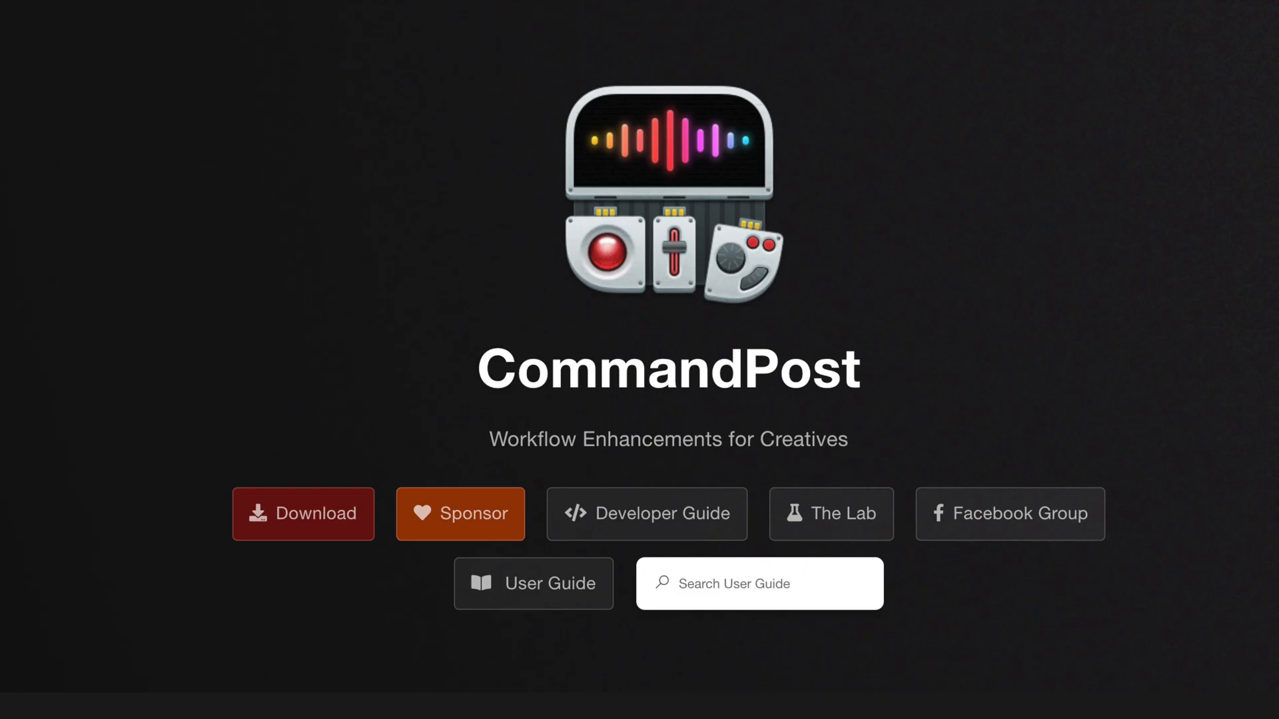
Step: Enable Scrolling Timeline from the CommandPost menu bar options
{"action": "left_click", "coordinate": [514, 9]}
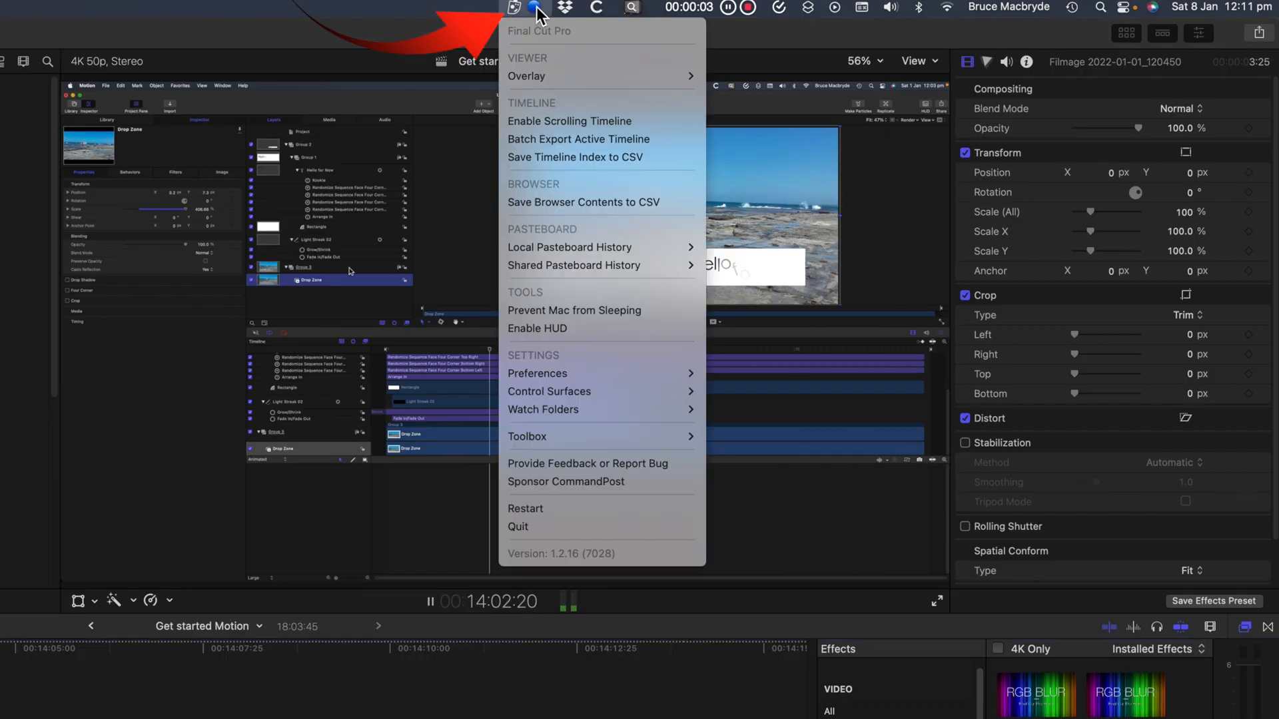
{"action": "mouse_move", "coordinate": [542, 121]}
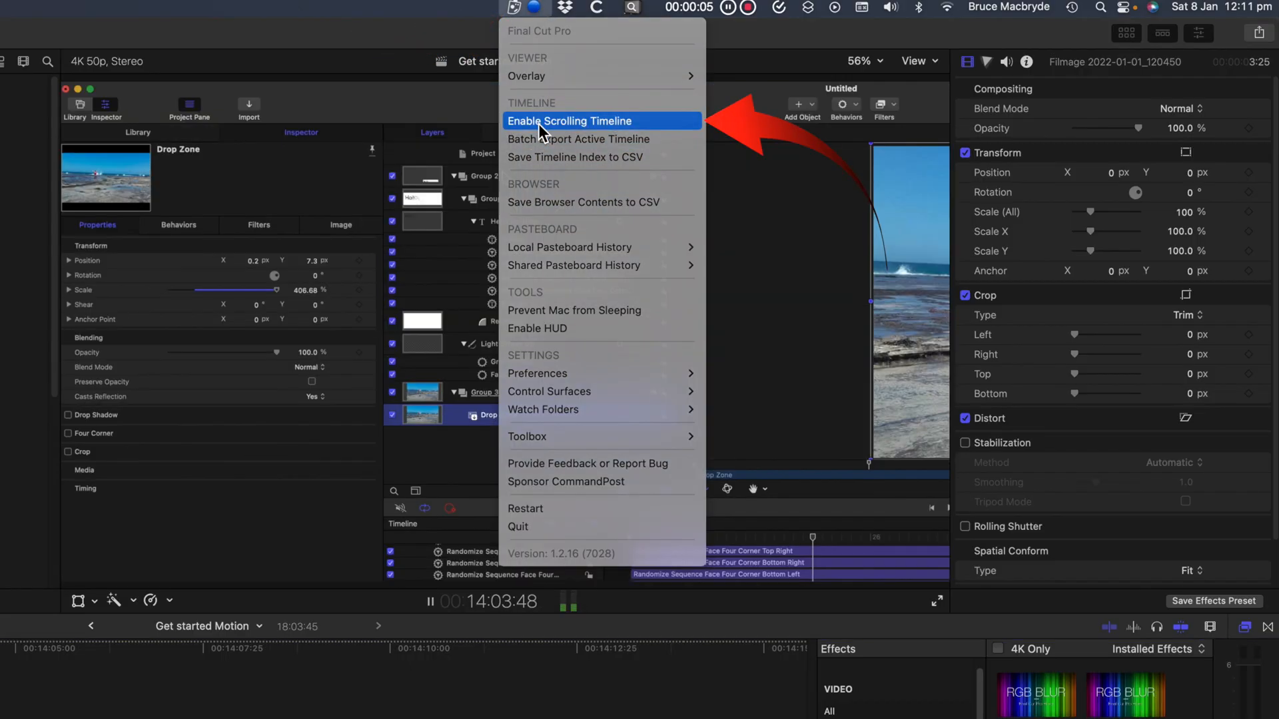
{"action": "left_click", "coordinate": [568, 121]}
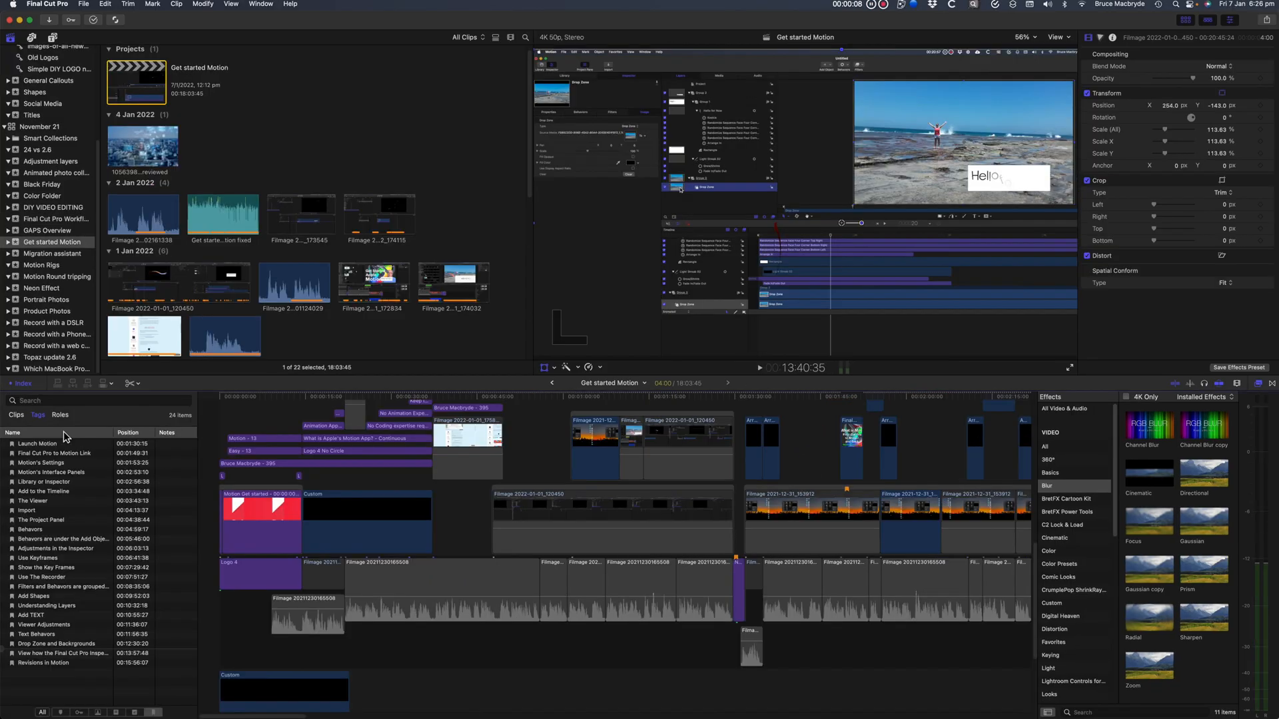
{"action": "mouse_move", "coordinate": [22, 383]}
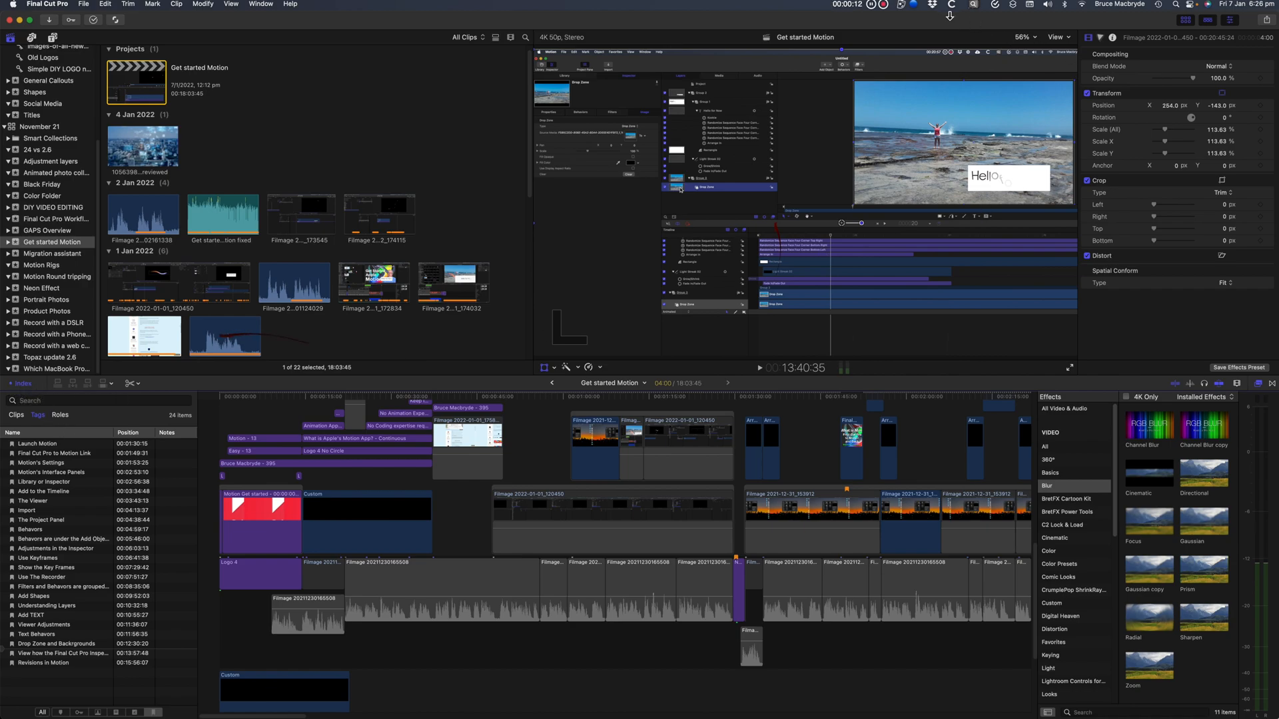
Step: Export the timeline index to Timeline Index.csv via CommandPost's menu
{"action": "left_click", "coordinate": [950, 5]}
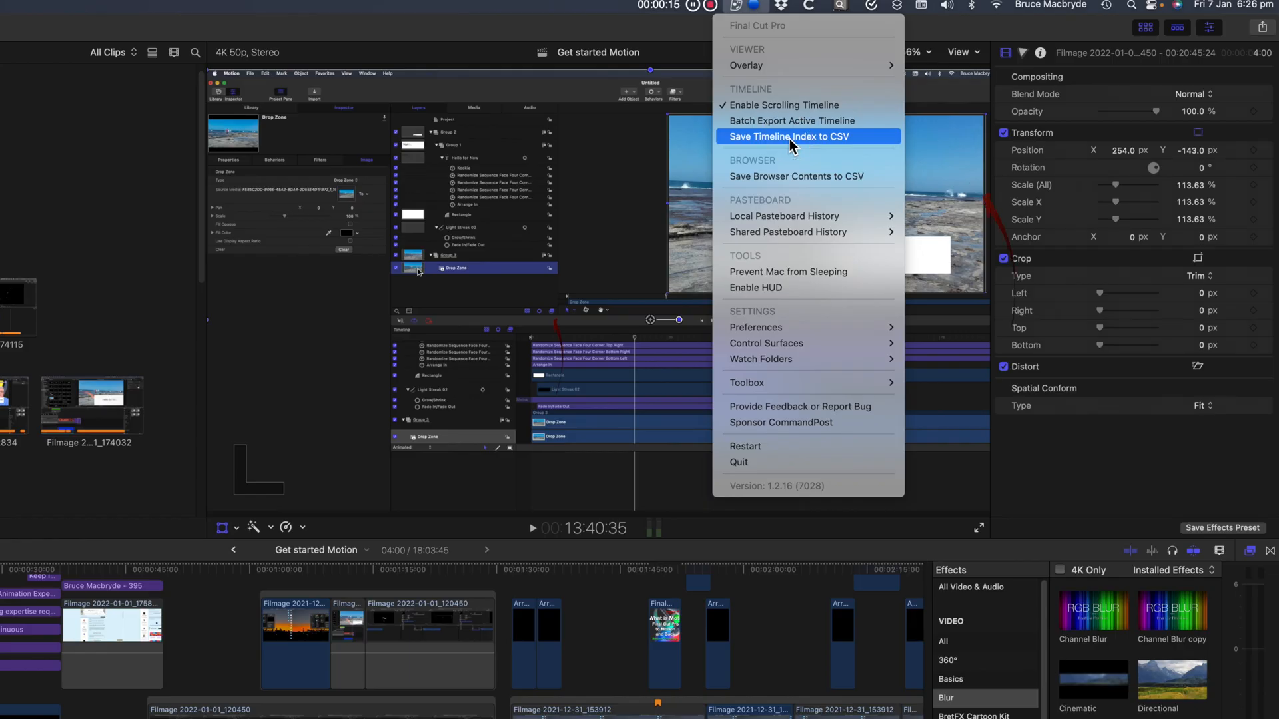
{"action": "left_click", "coordinate": [808, 136]}
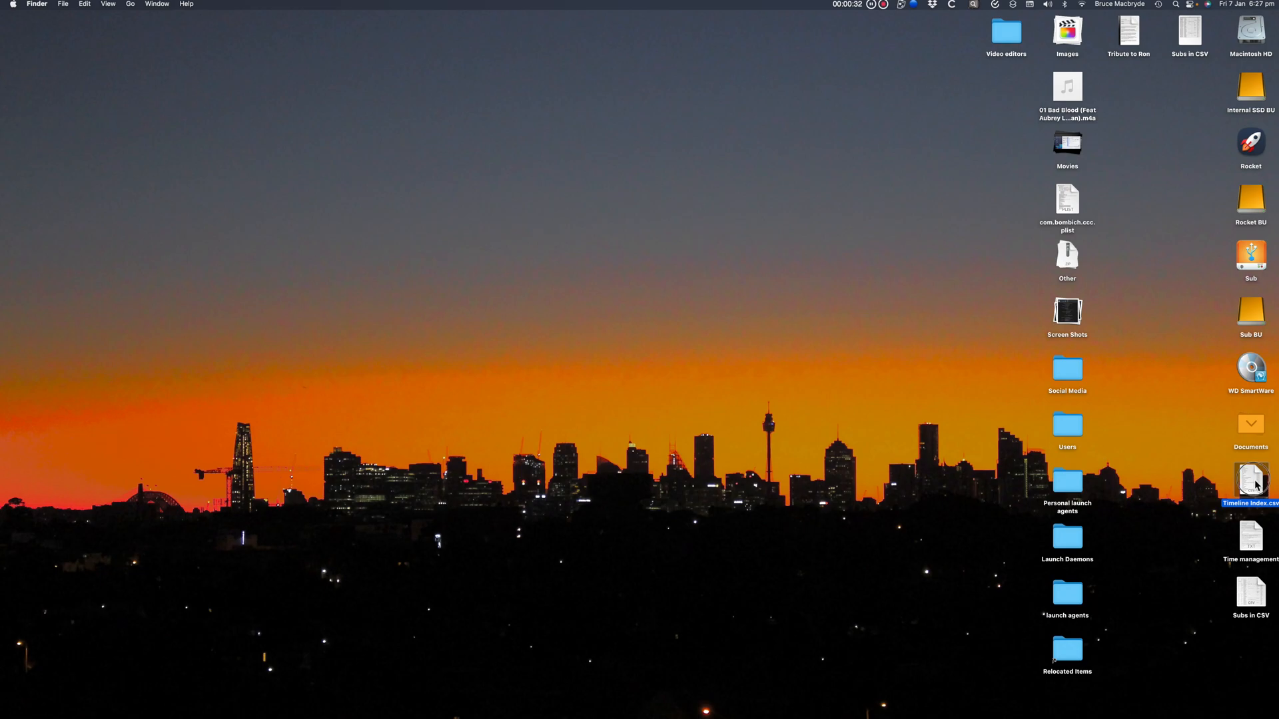
Step: Open Timeline Index.csv from the desktop
{"action": "double_click", "coordinate": [1251, 481]}
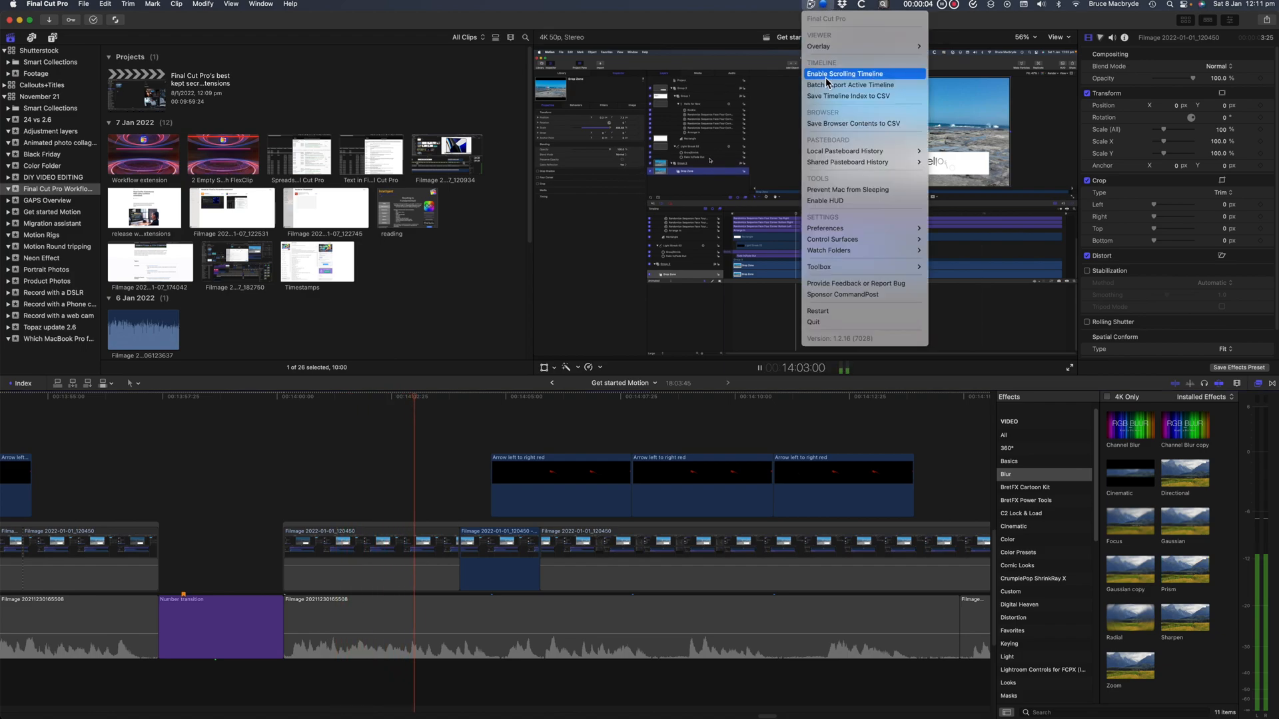
Step: Choose Enable Scrolling Timeline in CommandPost to activate timeline scrolling
{"action": "left_click", "coordinate": [845, 73]}
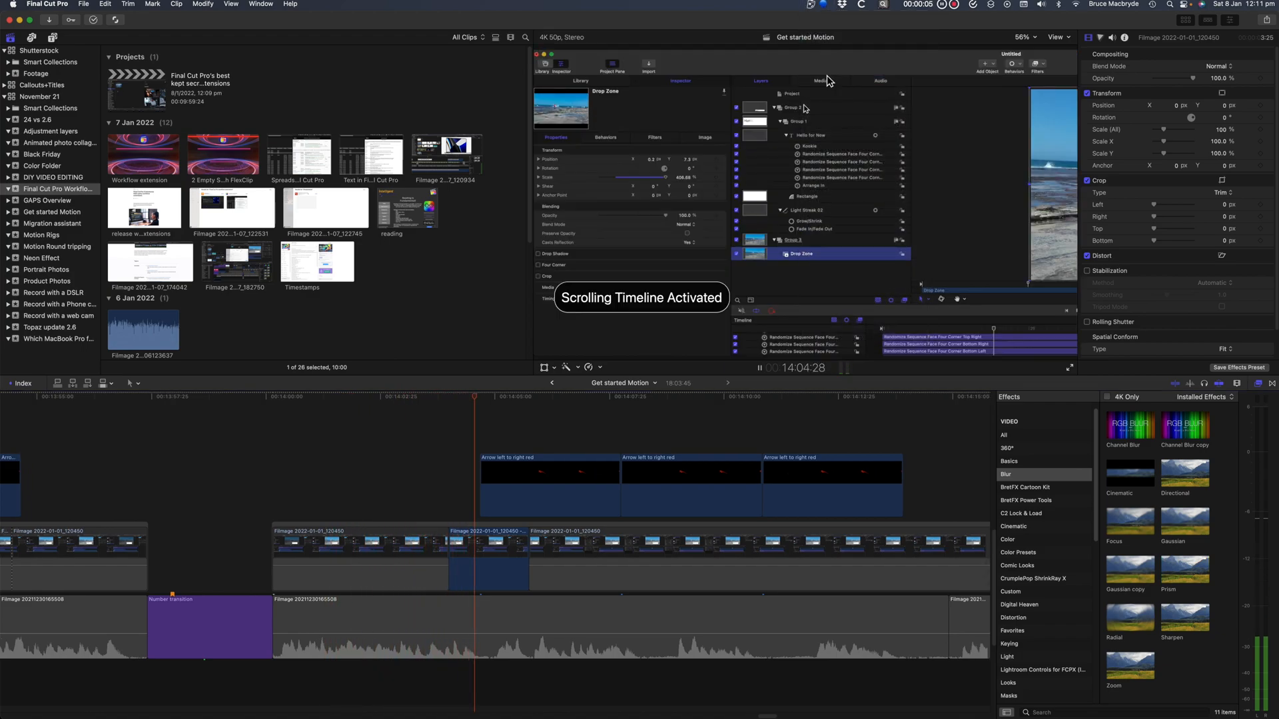